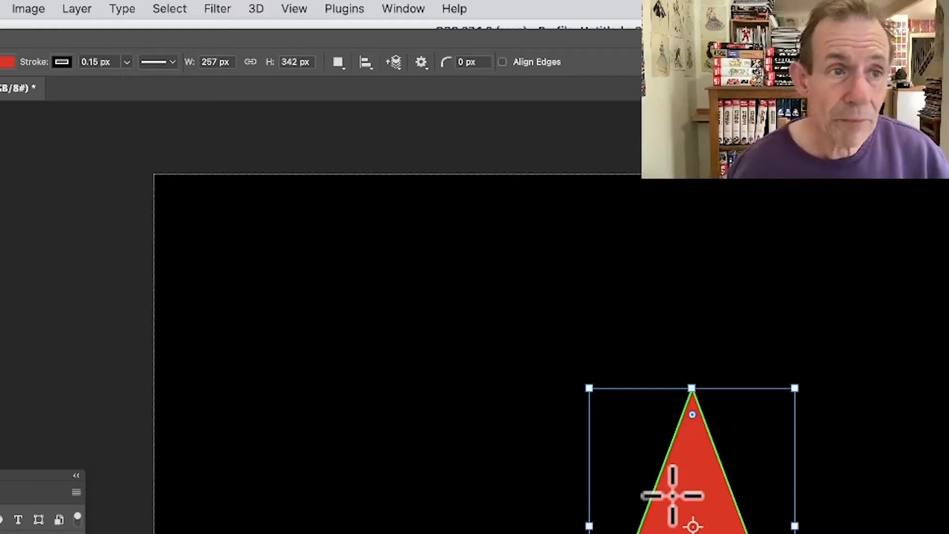
Open the Layer menu to reach the triangle's Layer Style effects list
click(75, 9)
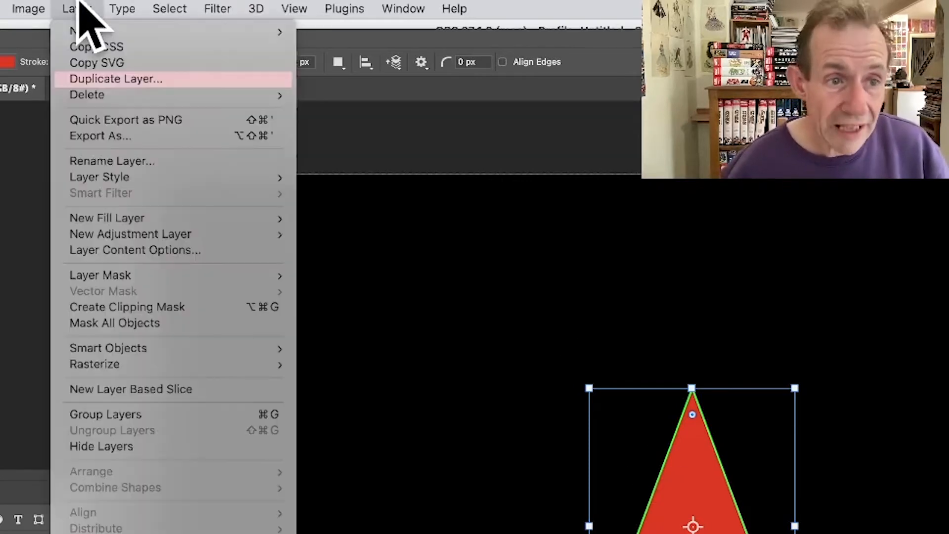
mouse_move(121, 177)
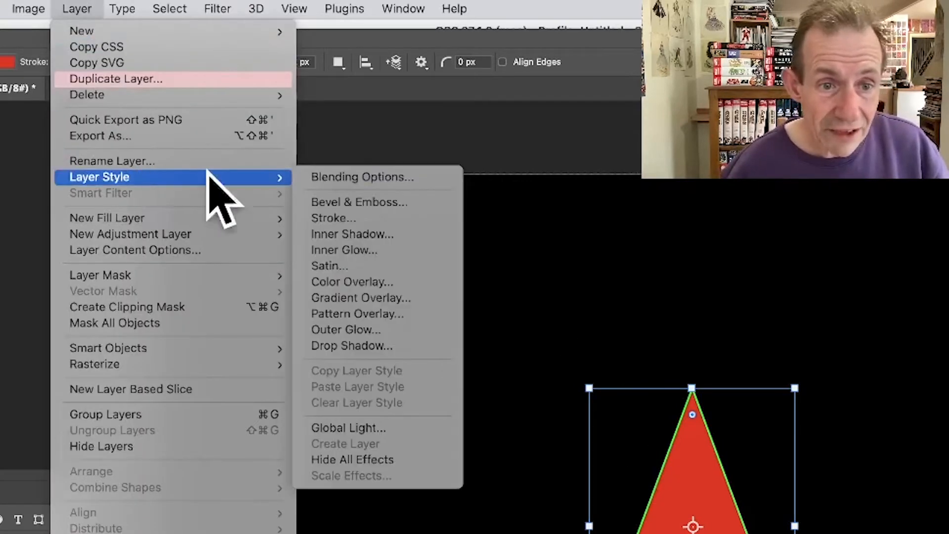
mouse_move(345, 329)
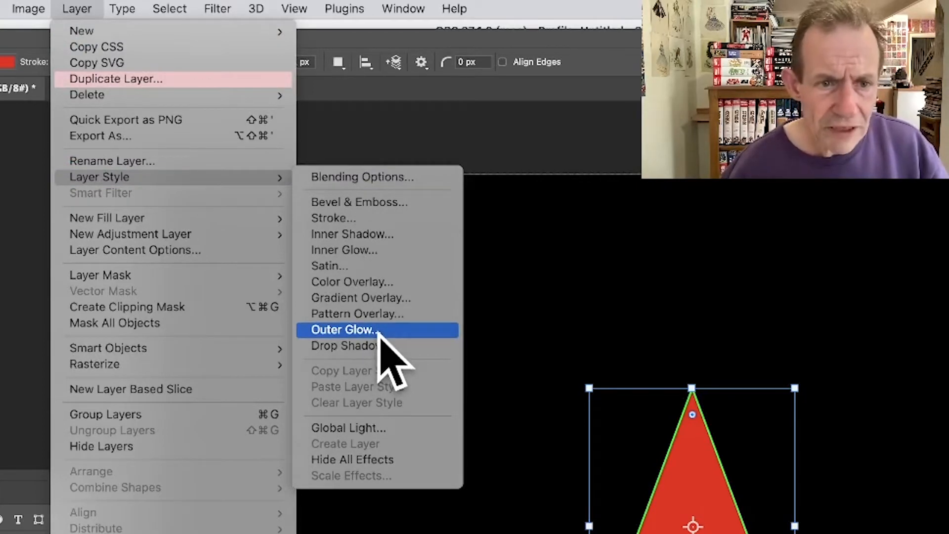
Open the Outer Glow settings, move the dialog aside, and toggle Bevel & Emboss on and off
click(344, 329)
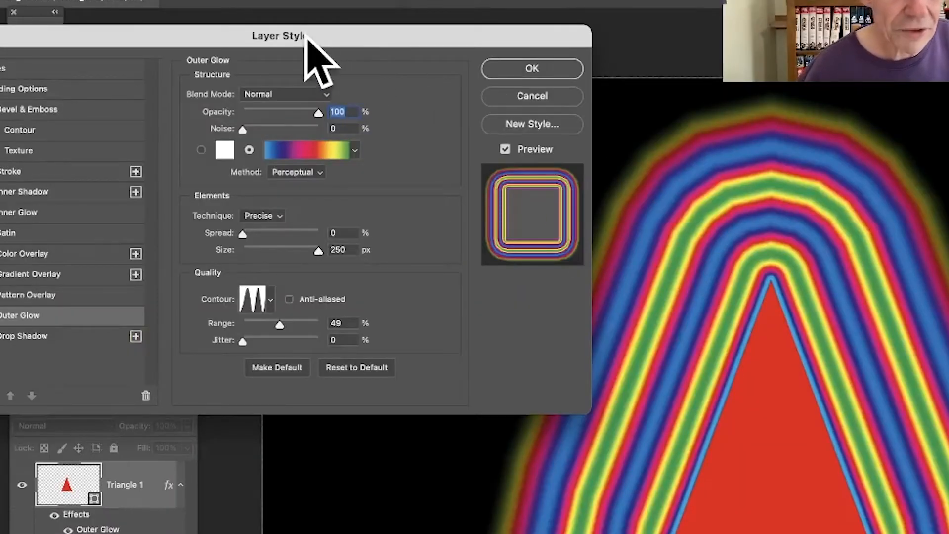
drag(278, 35, 379, 60)
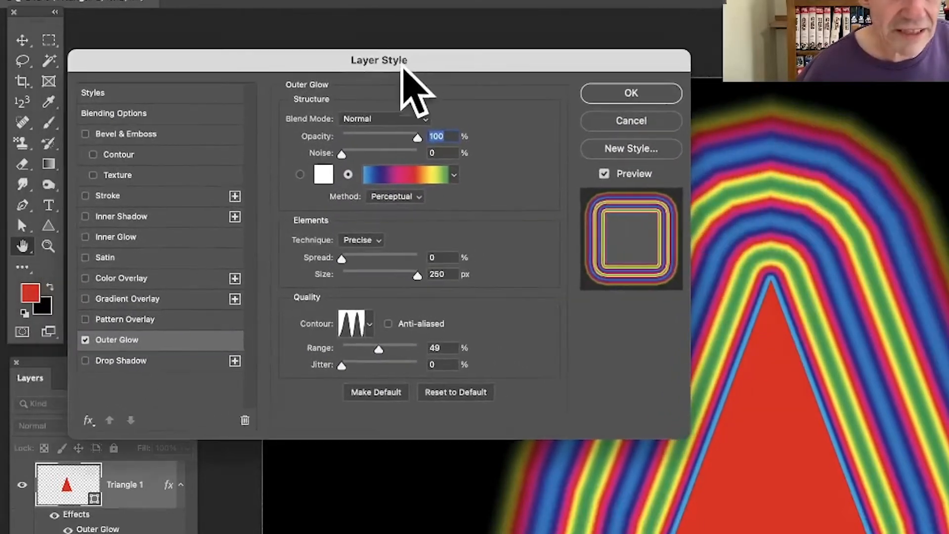
mouse_move(472, 15)
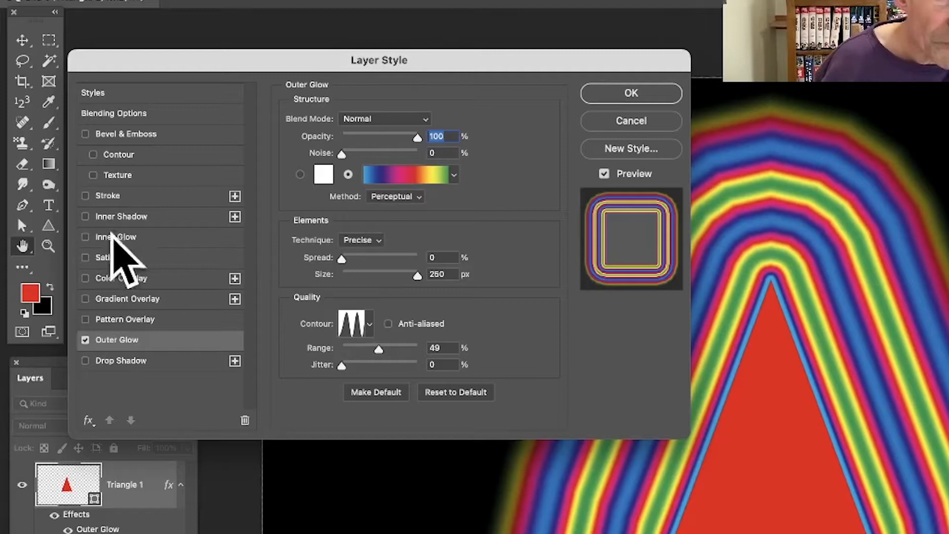
mouse_move(139, 297)
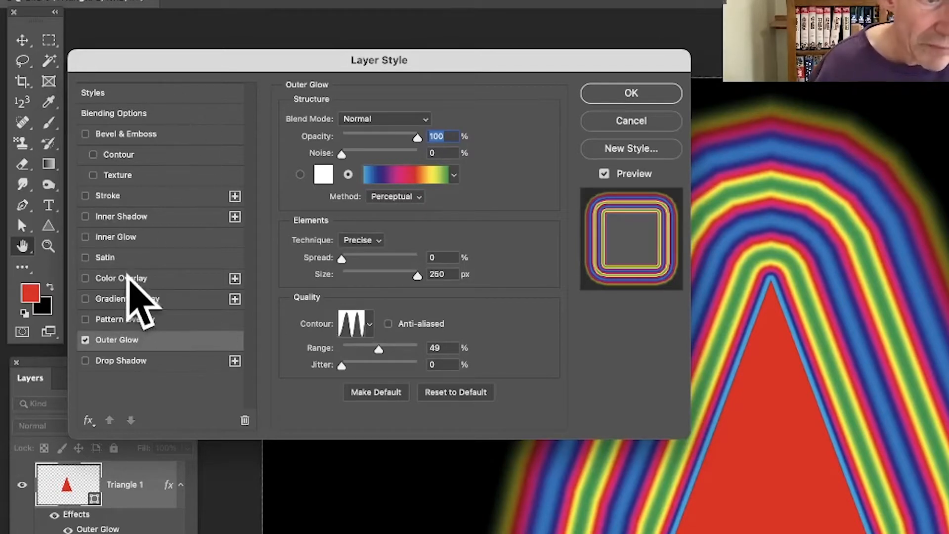
click(84, 134)
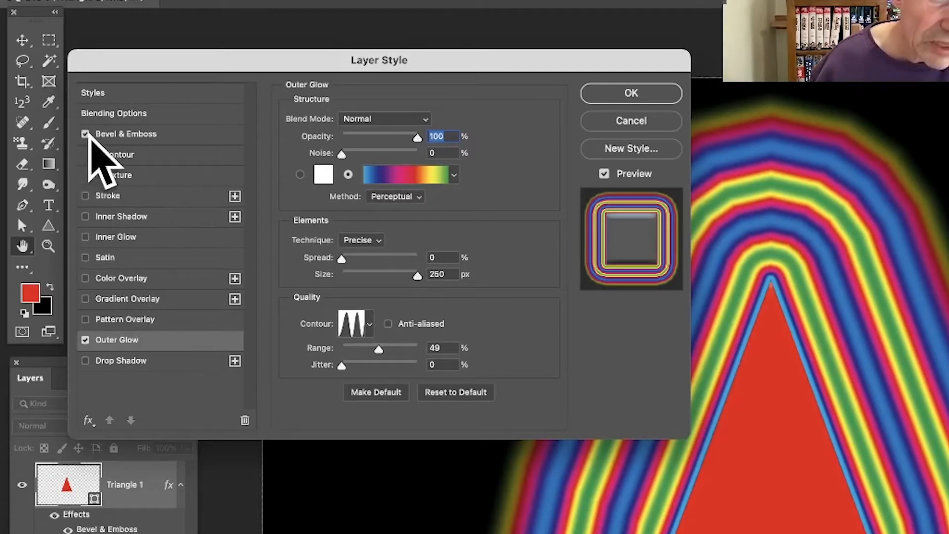
click(84, 134)
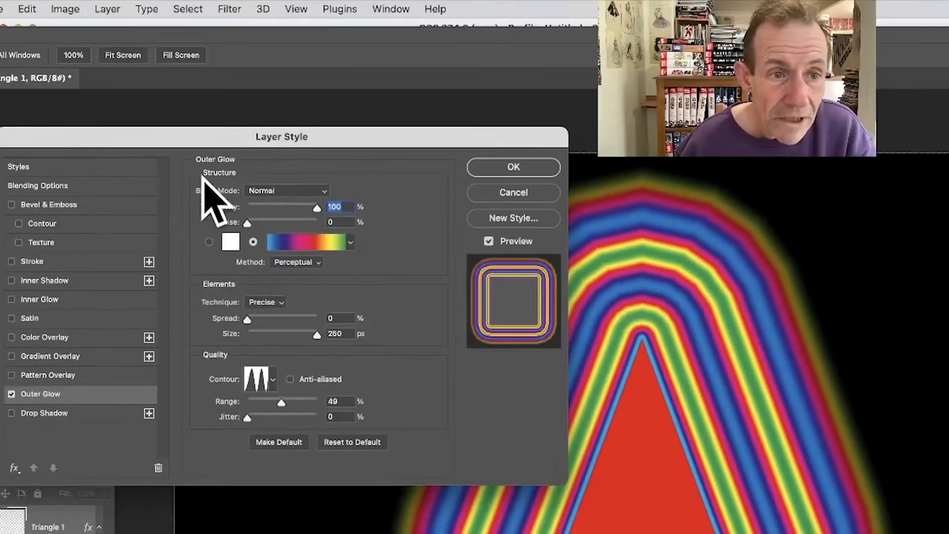
mouse_move(309, 242)
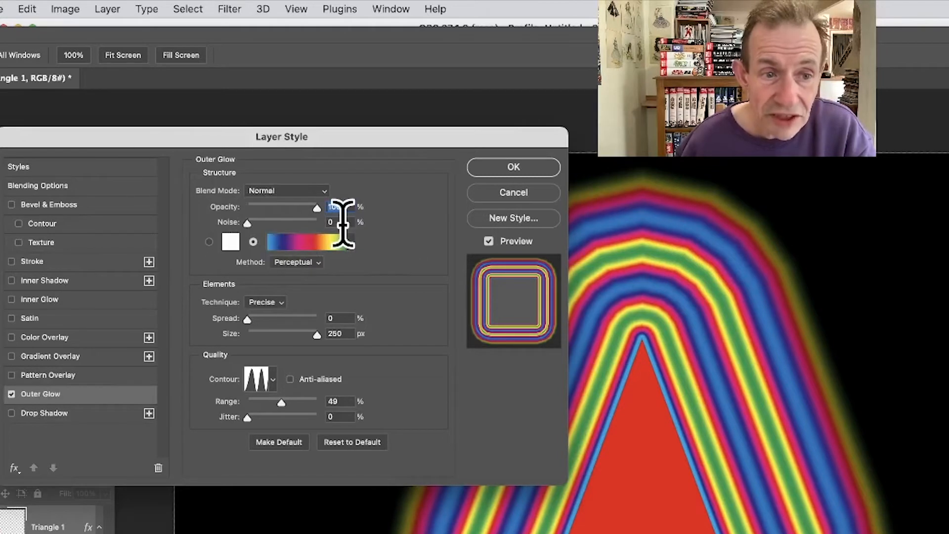
Try solid colour, then switch the glow to the black-and-white striped gradient preset
click(209, 242)
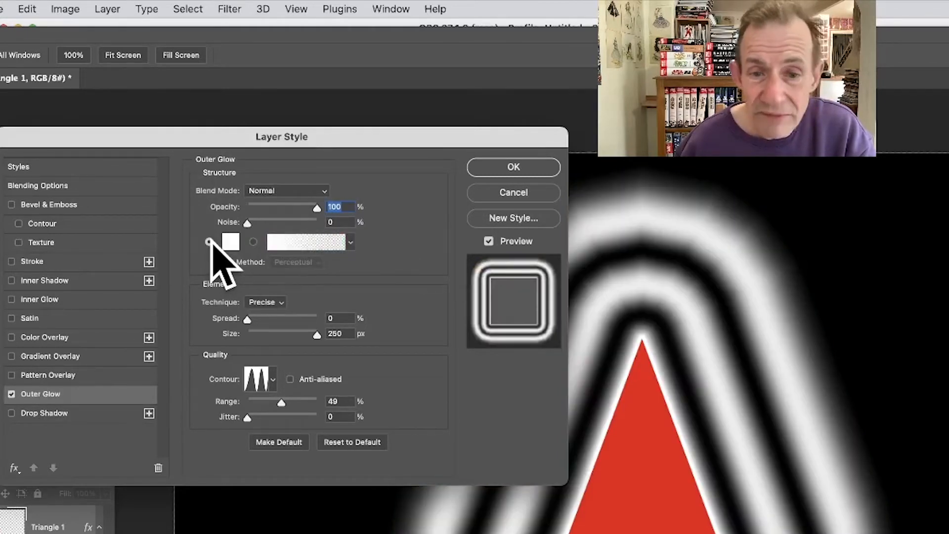
click(209, 242)
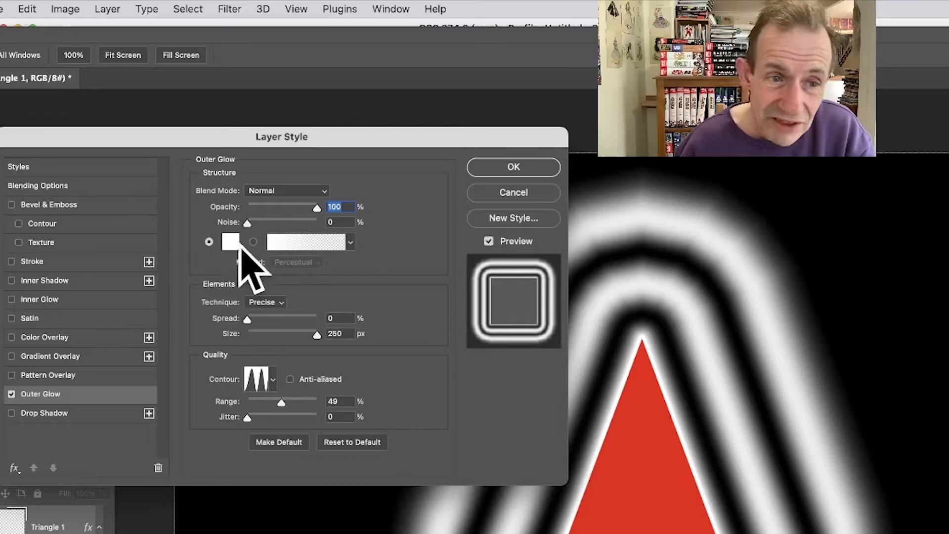
click(253, 241)
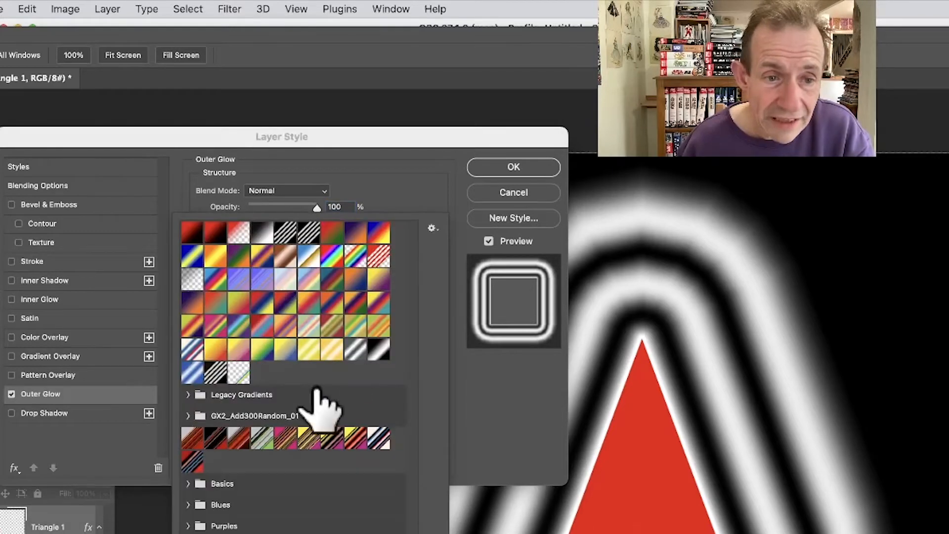
click(215, 369)
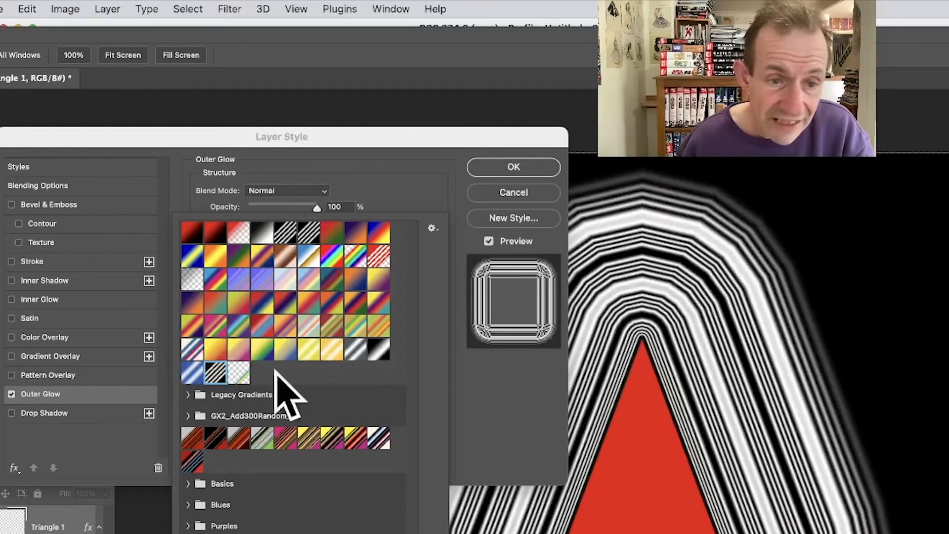
mouse_move(308, 399)
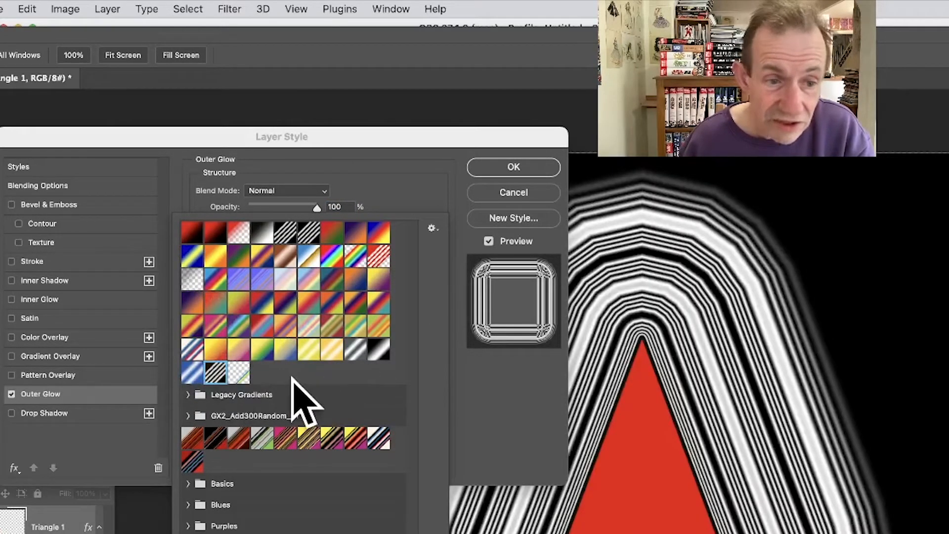
mouse_move(484, 206)
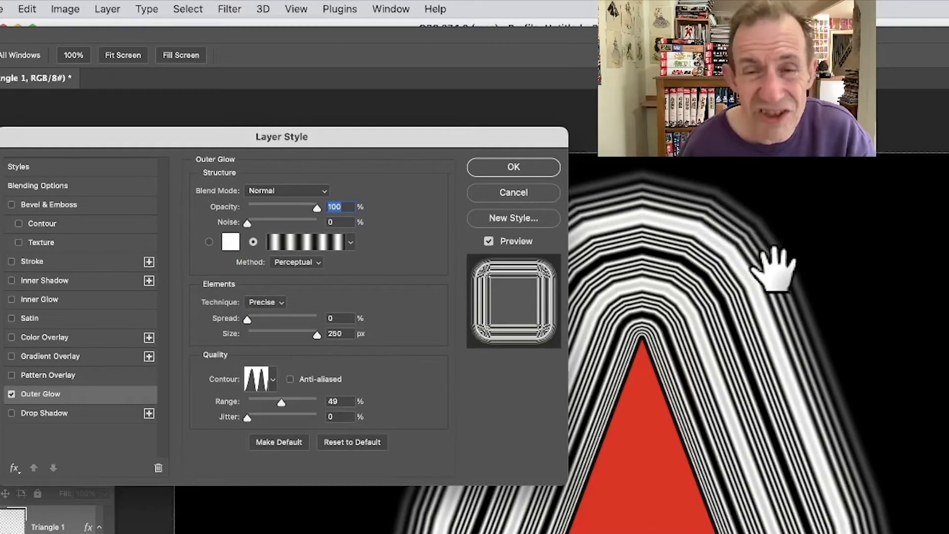
mouse_move(723, 212)
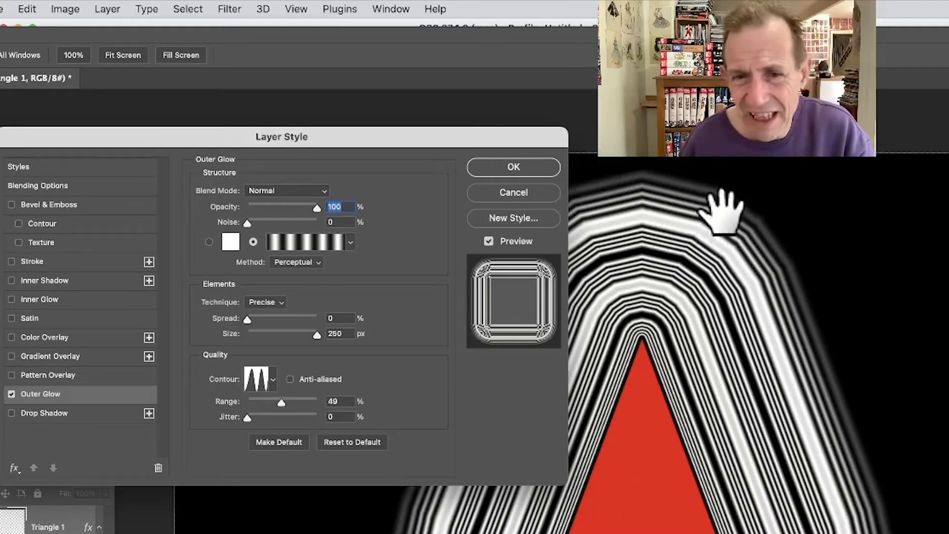
mouse_move(753, 236)
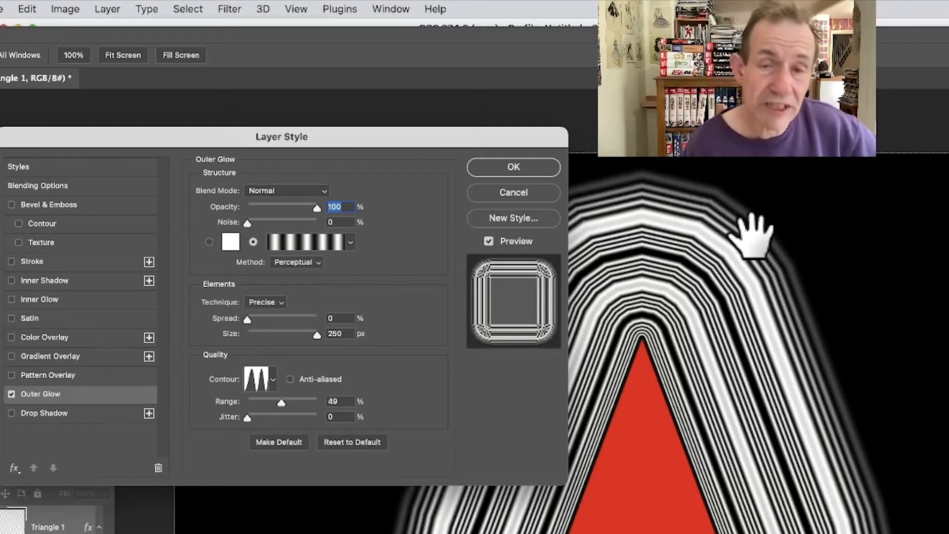
mouse_move(537, 157)
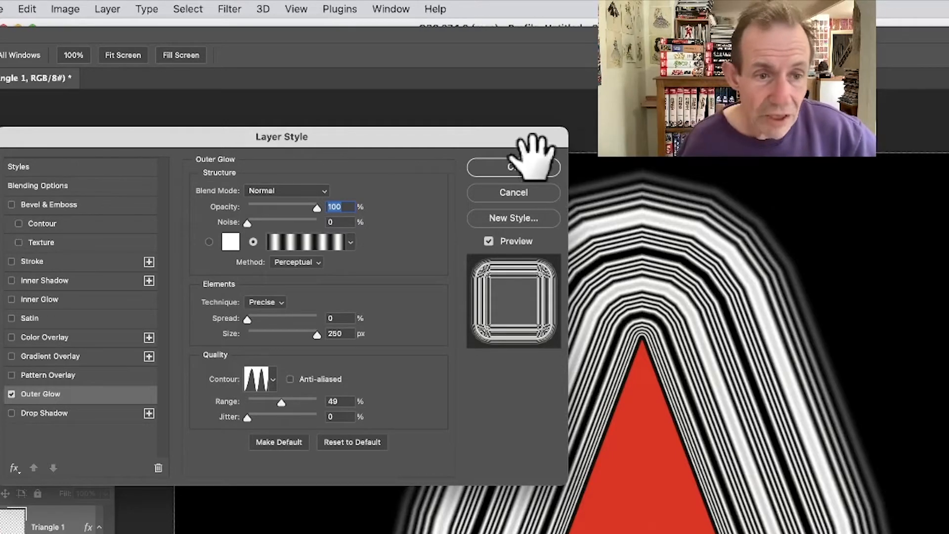
click(265, 302)
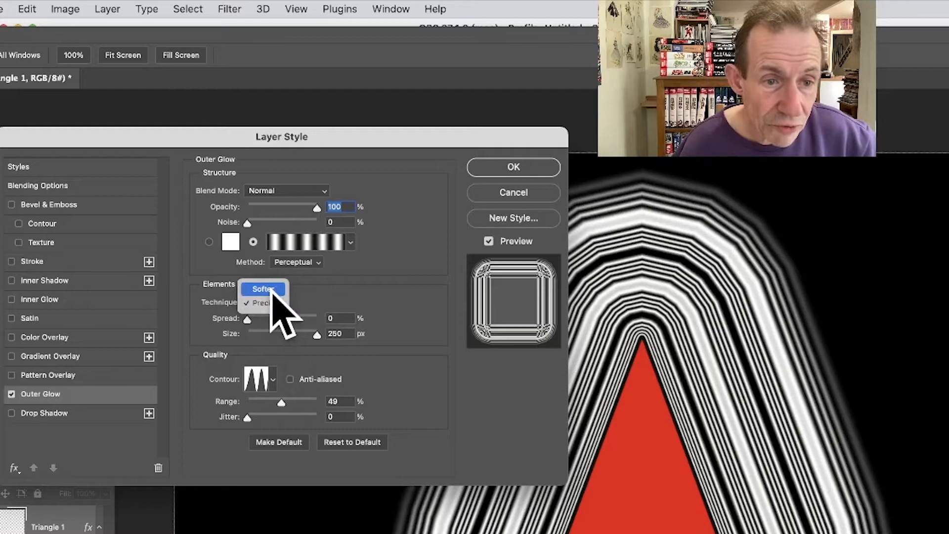
click(263, 289)
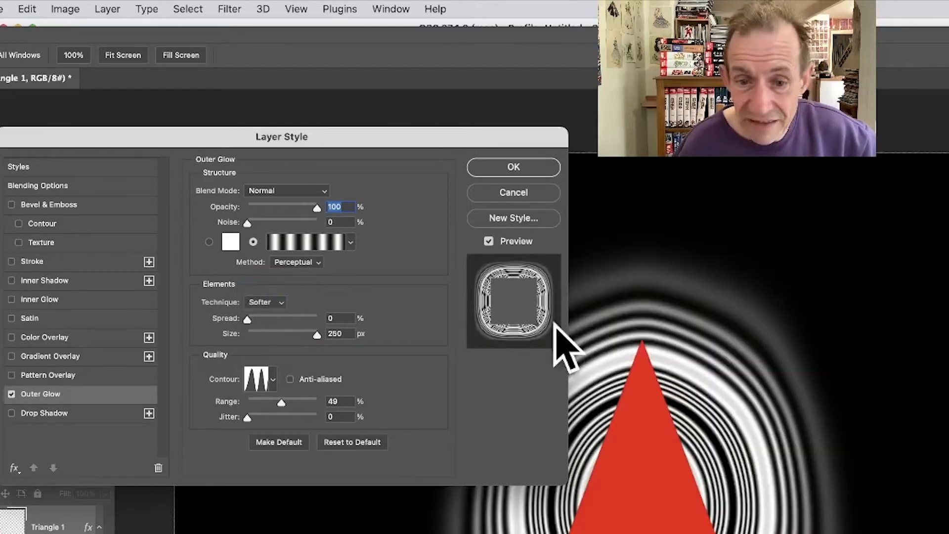
click(264, 302)
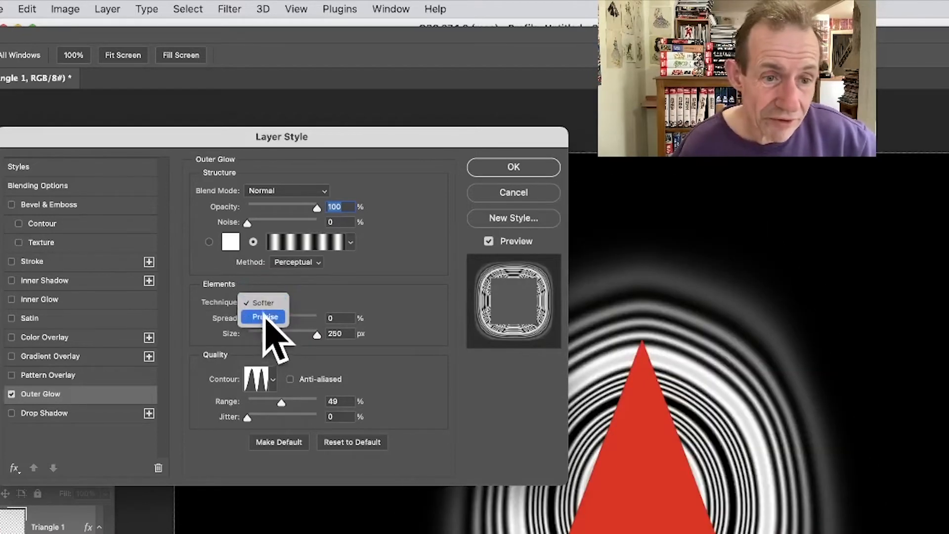
click(264, 316)
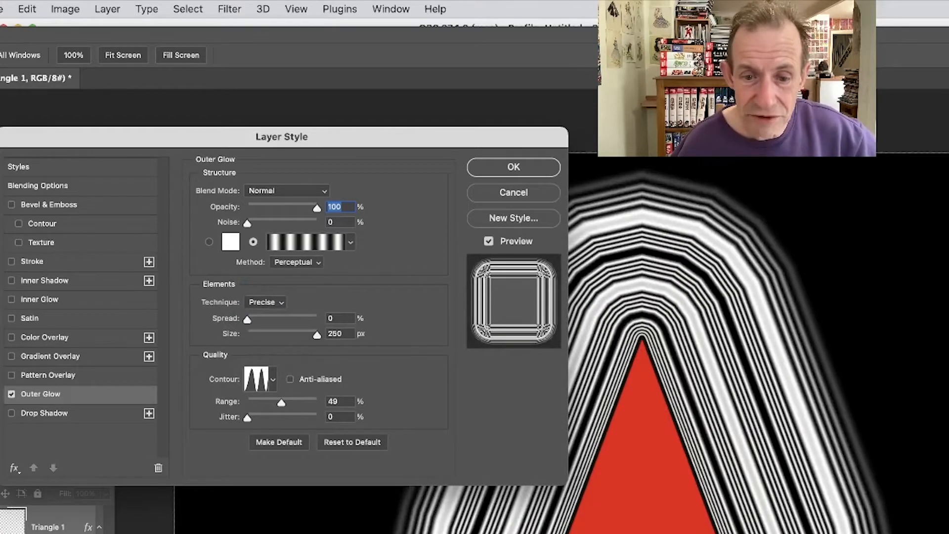
mouse_move(677, 284)
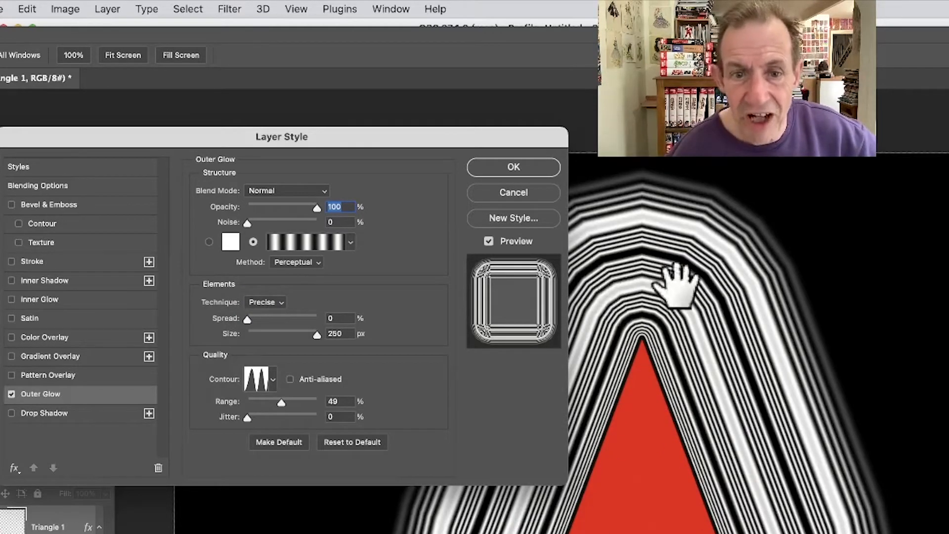
mouse_move(260, 321)
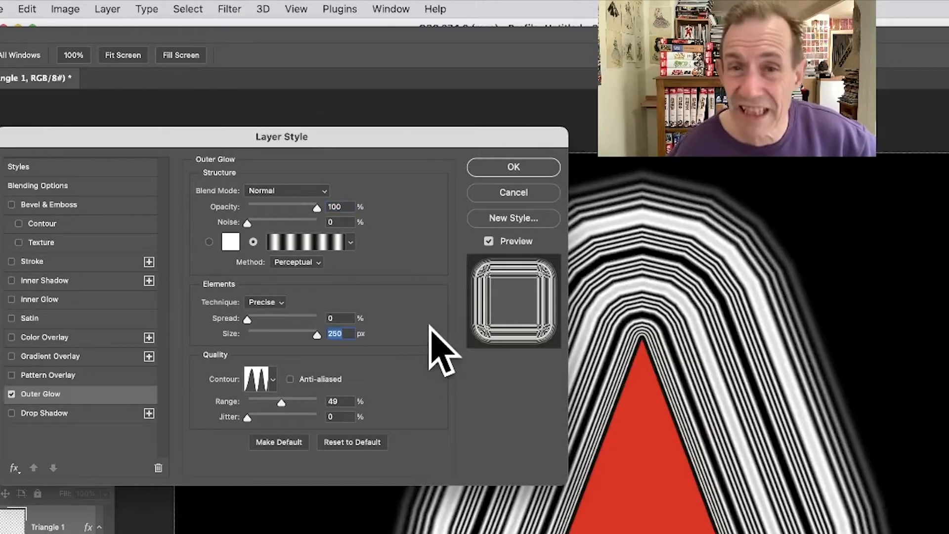
mouse_move(423, 357)
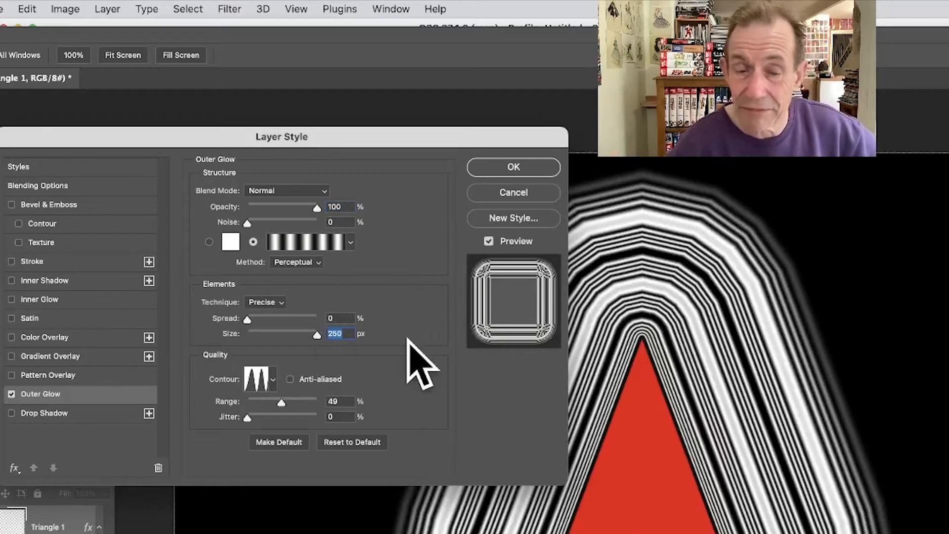
mouse_move(345, 364)
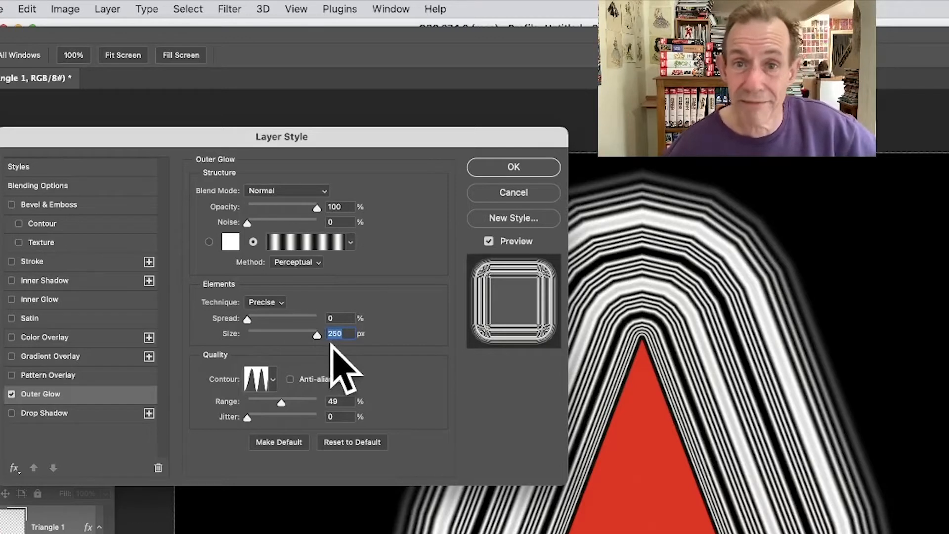
mouse_move(318, 351)
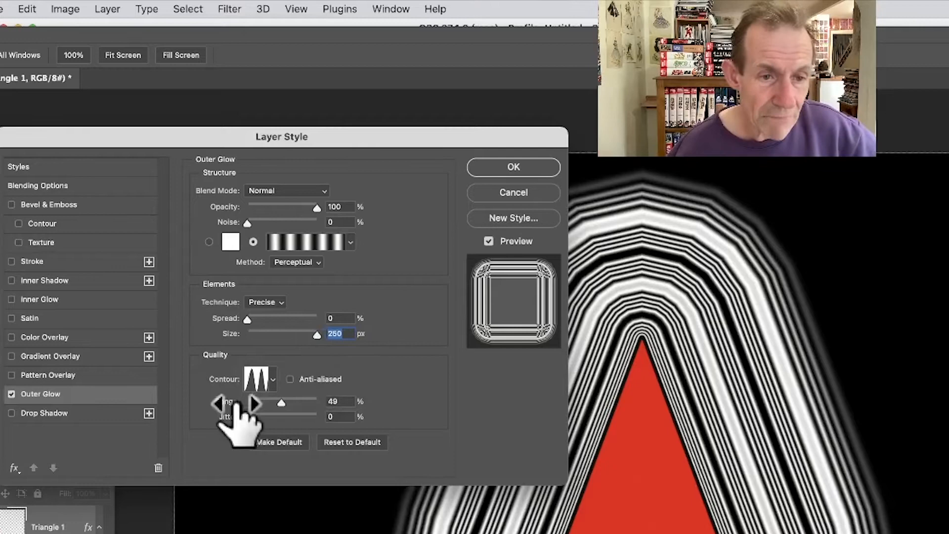
Change the 250 px striped glow's contour for broader, smoother black-and-white bands
click(261, 379)
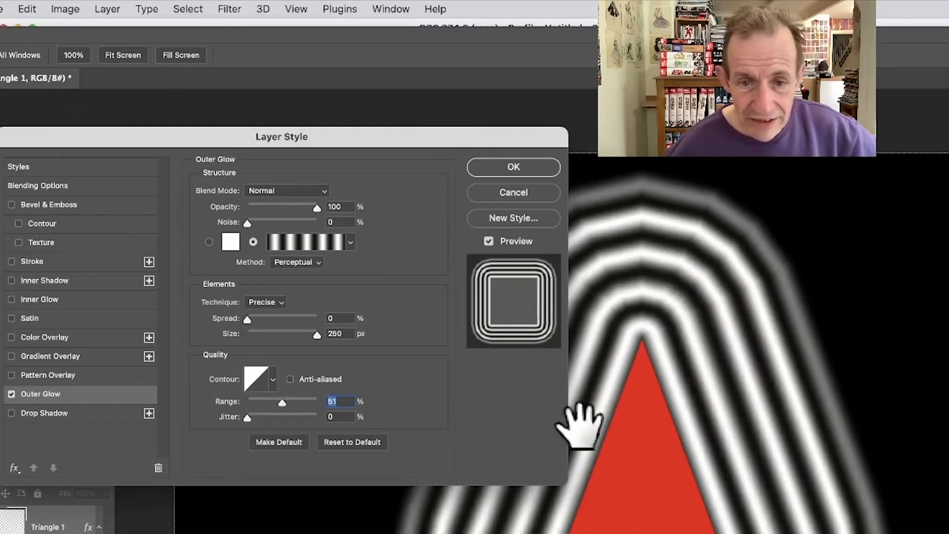
mouse_move(526, 517)
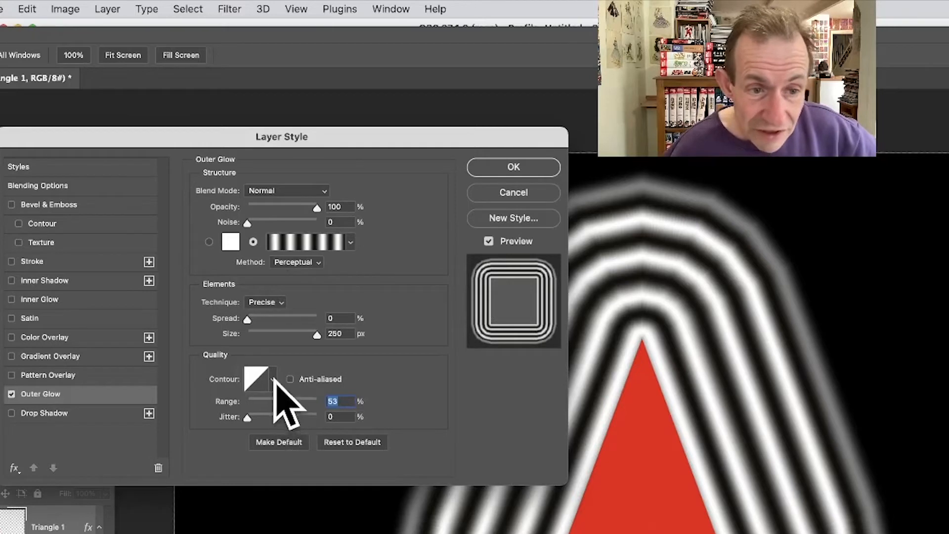
Set the glow contour to Ring - Double and open its curve in the Contour Editor
click(258, 378)
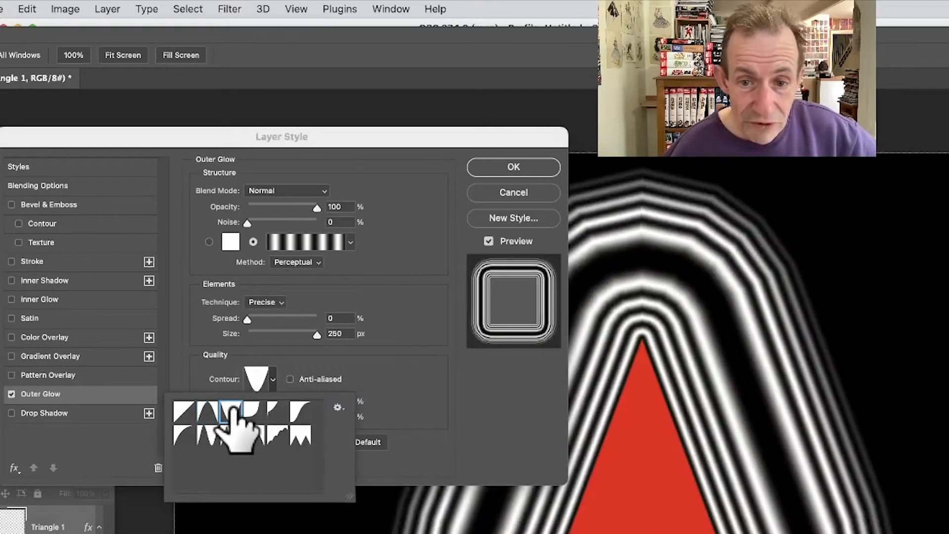
click(302, 433)
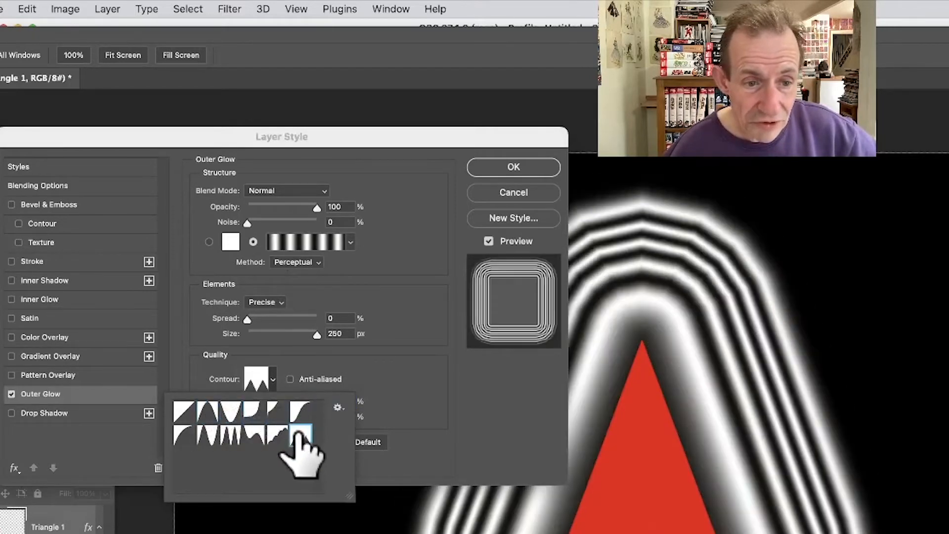
click(297, 433)
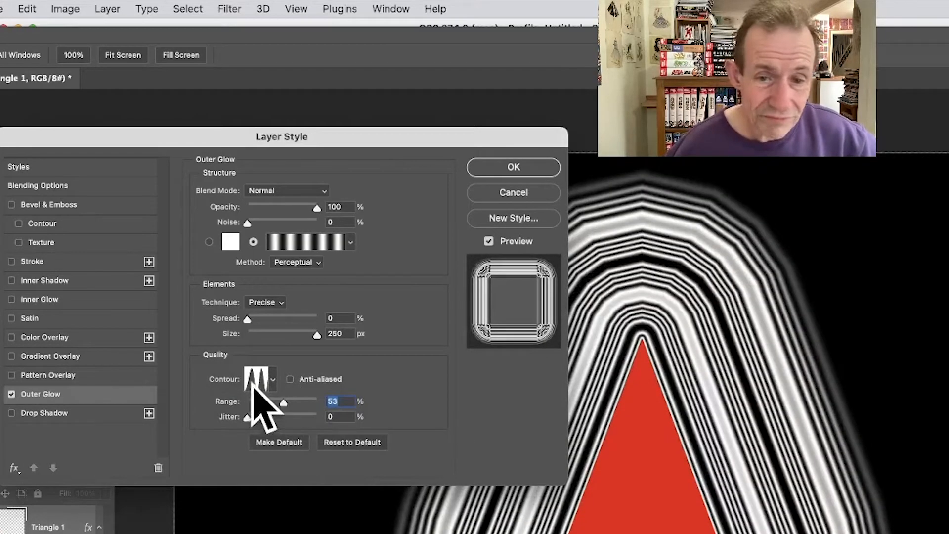
click(259, 378)
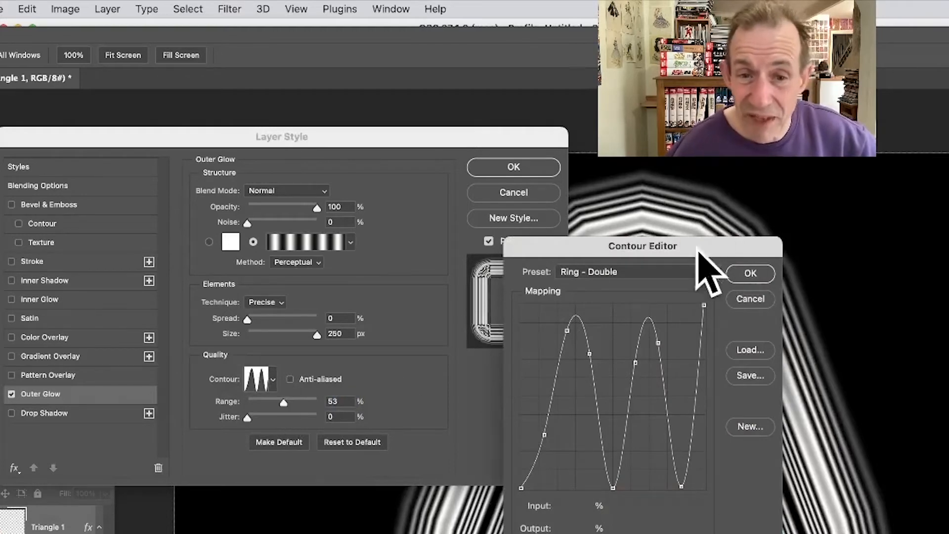
Choose the Sawtooth 1 contour preset, set Range to 55%, and commit the outer glow
click(626, 272)
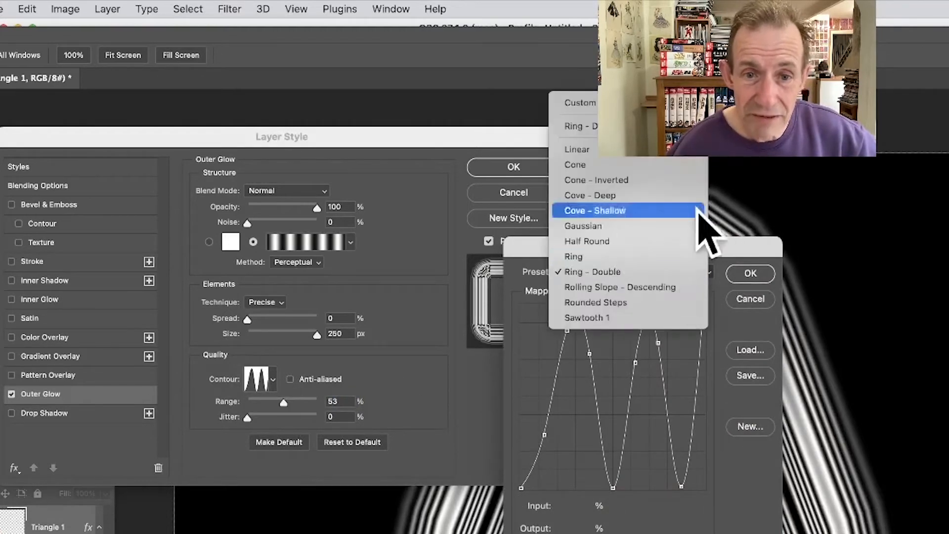
click(587, 317)
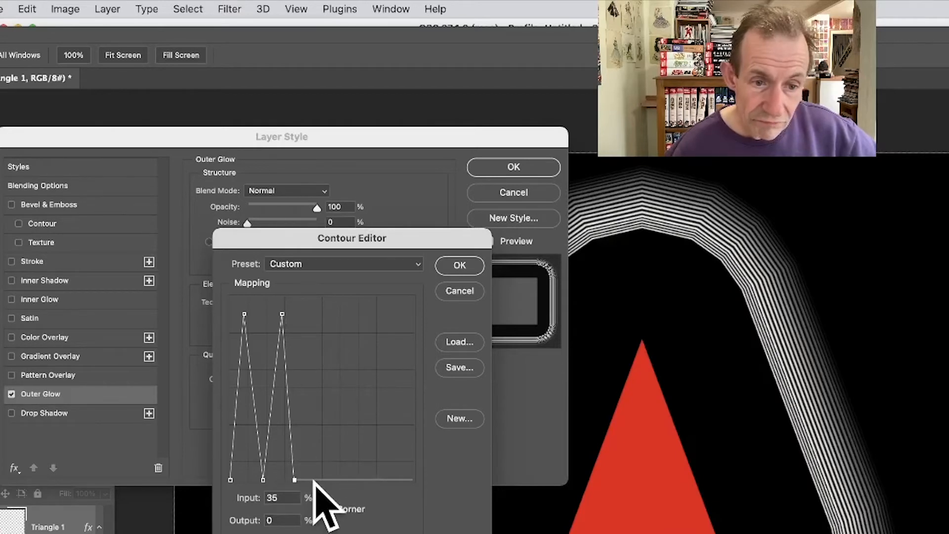
mouse_move(415, 505)
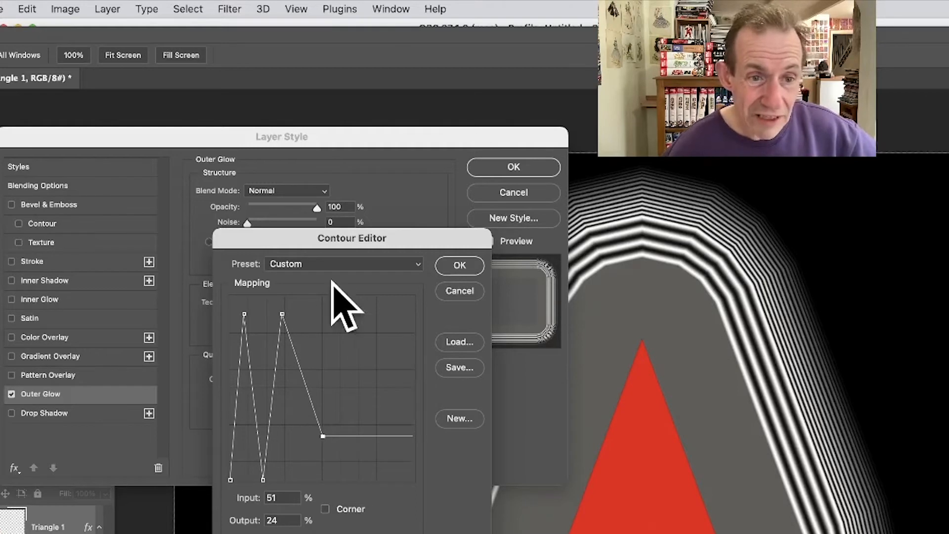
click(343, 263)
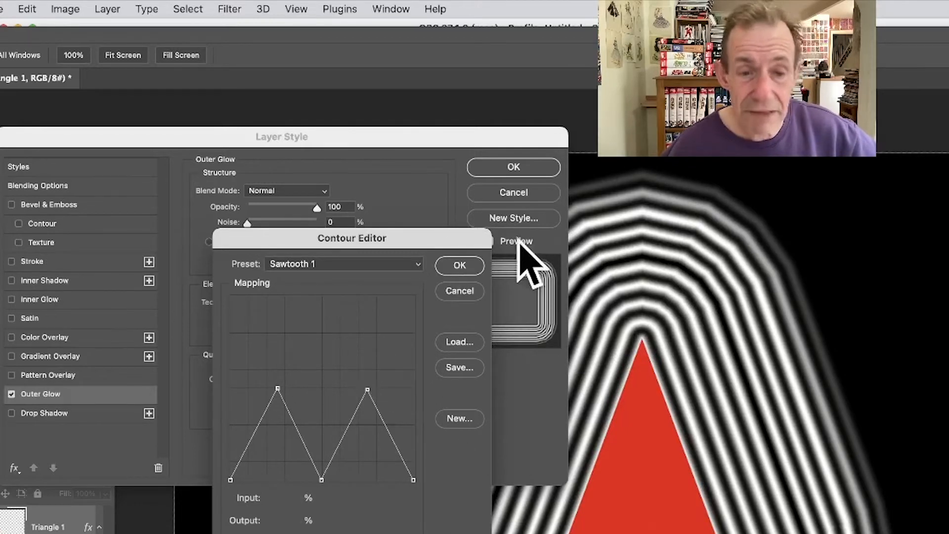
click(458, 265)
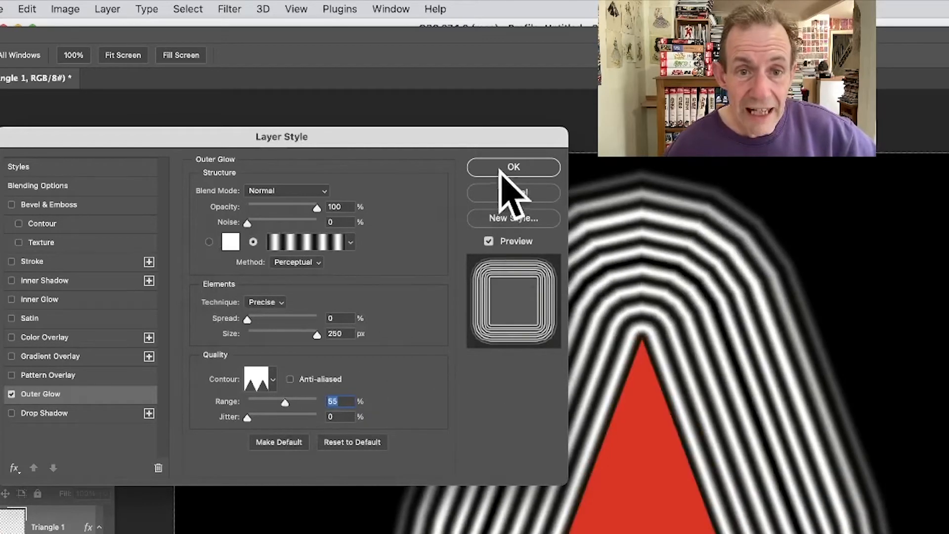
click(512, 167)
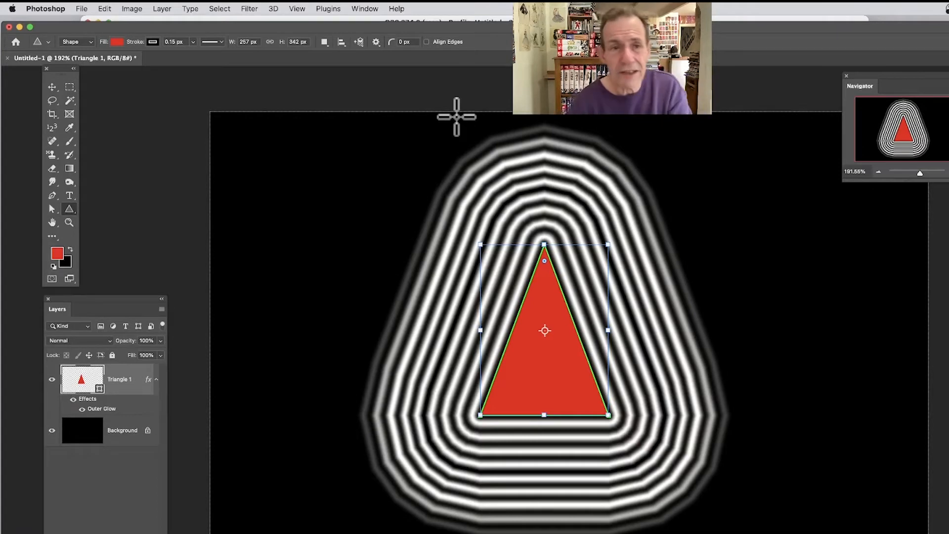
mouse_move(94, 21)
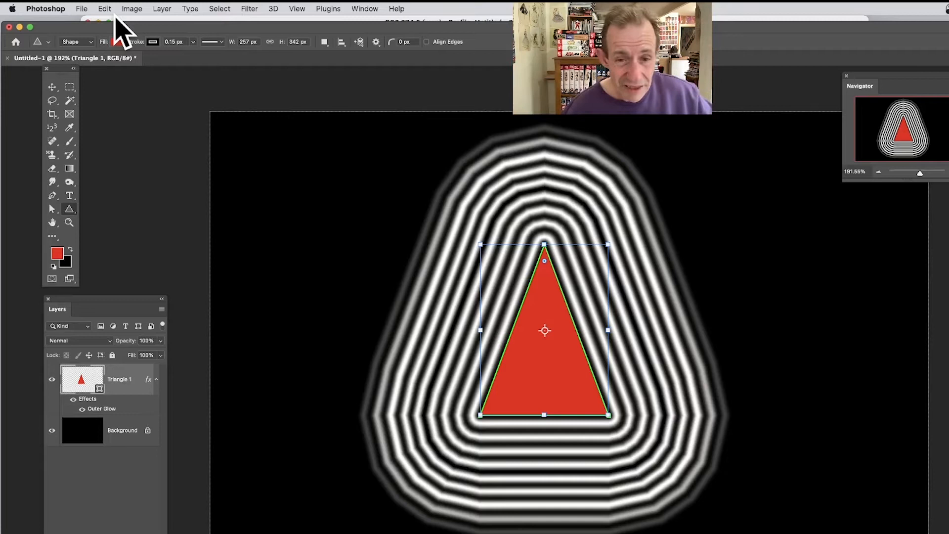
mouse_move(164, 16)
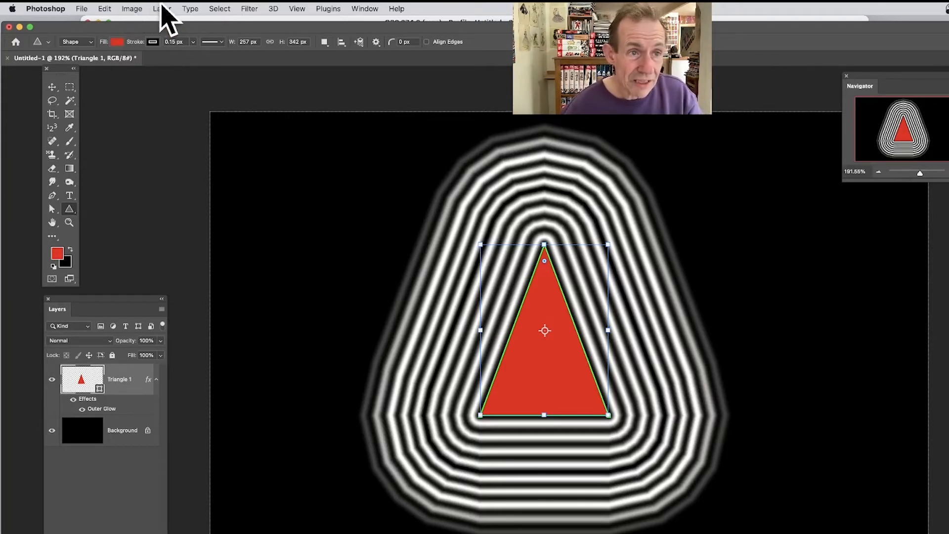
Preview a red, blue and yellow gradient inner glow: Edge source, 131 px, 84% range
click(162, 9)
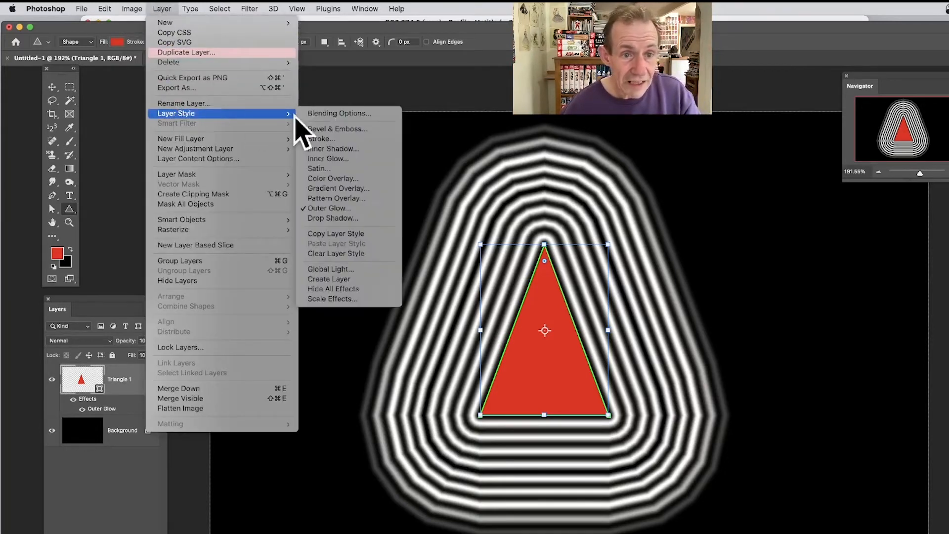
click(333, 148)
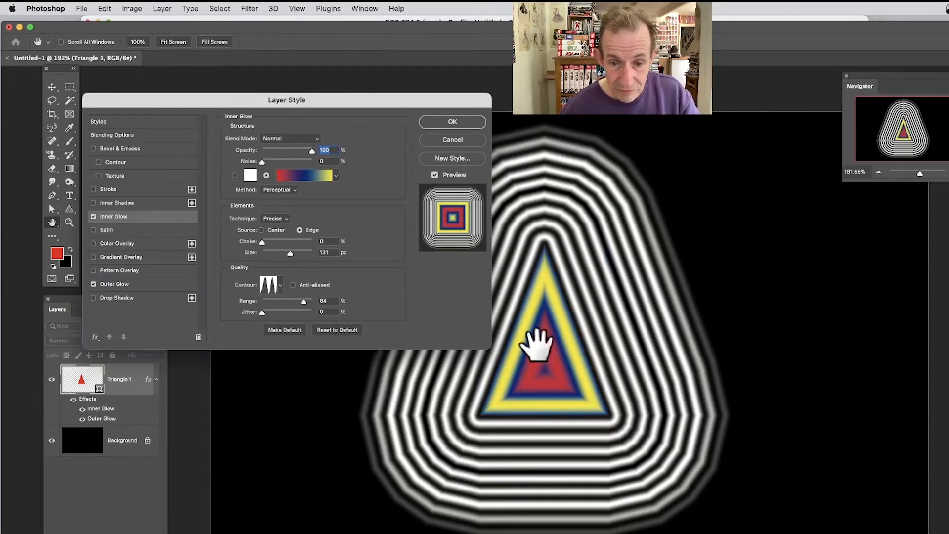
mouse_move(542, 417)
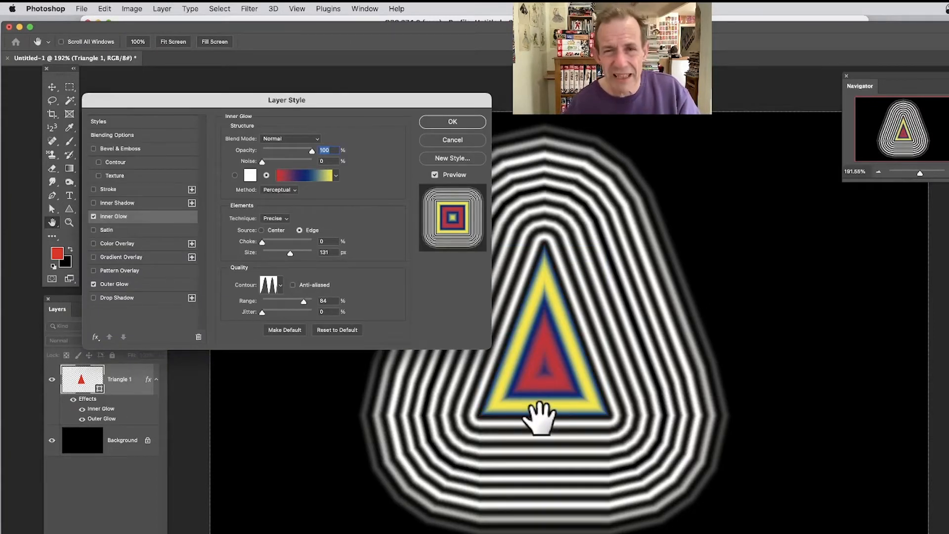
mouse_move(348, 218)
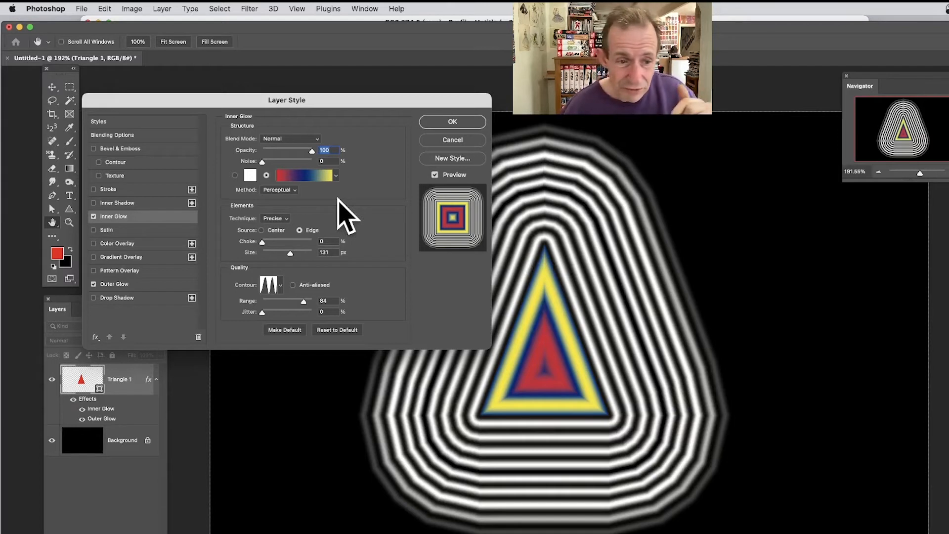
mouse_move(202, 281)
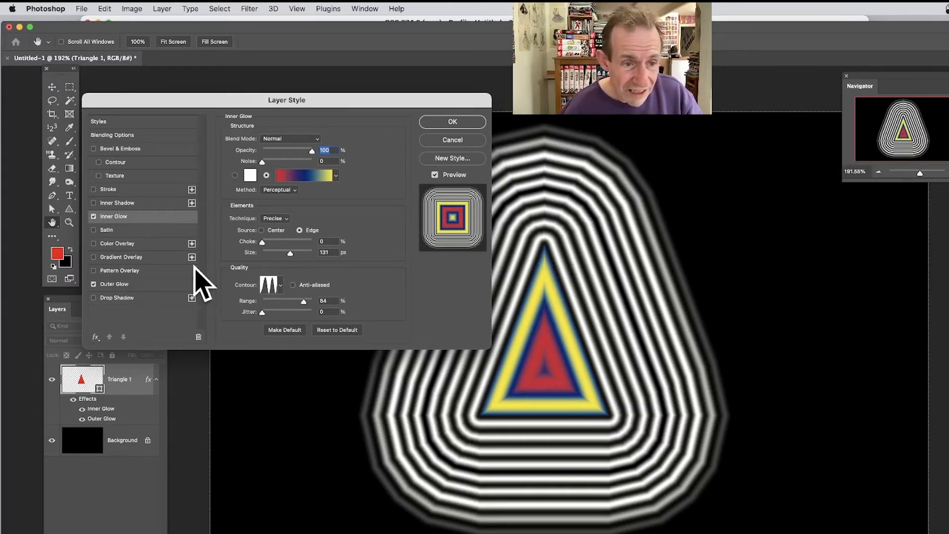
mouse_move(191, 327)
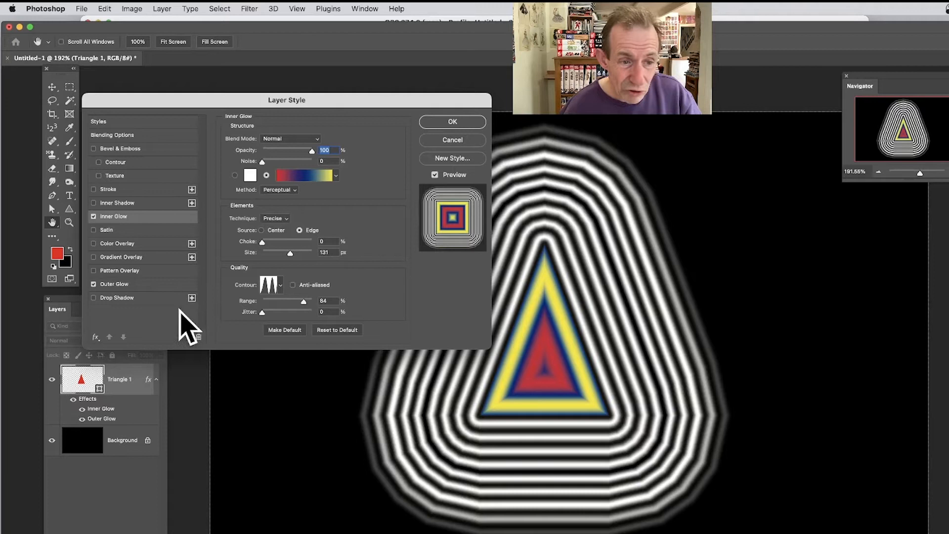
mouse_move(232, 323)
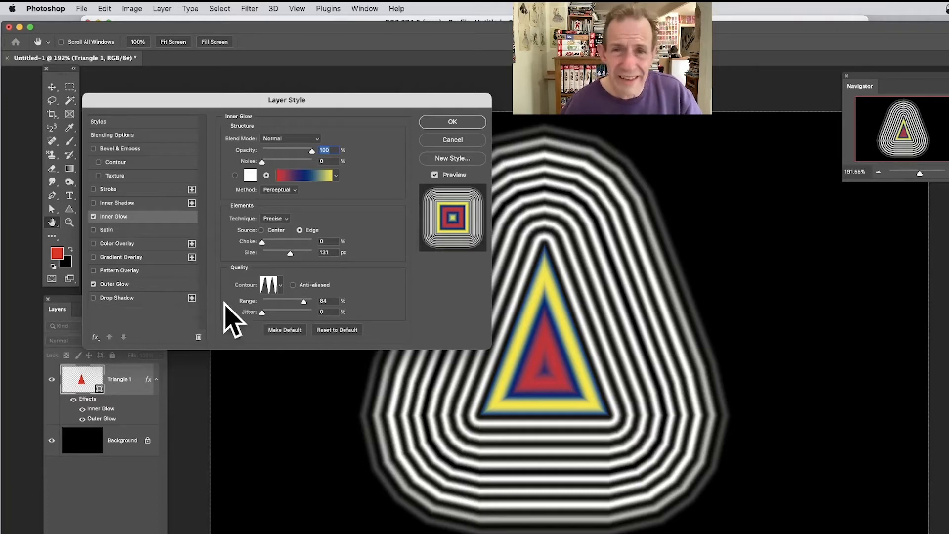
mouse_move(223, 305)
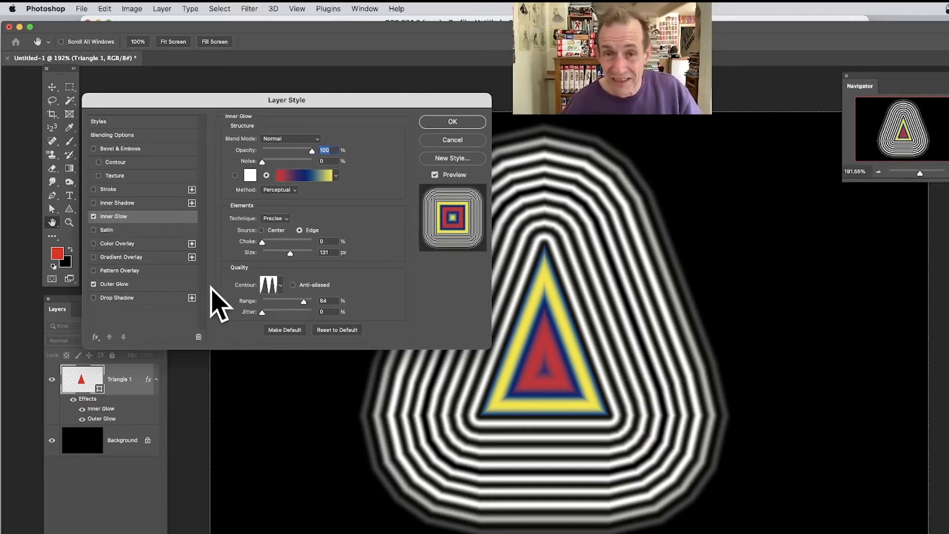
mouse_move(291, 248)
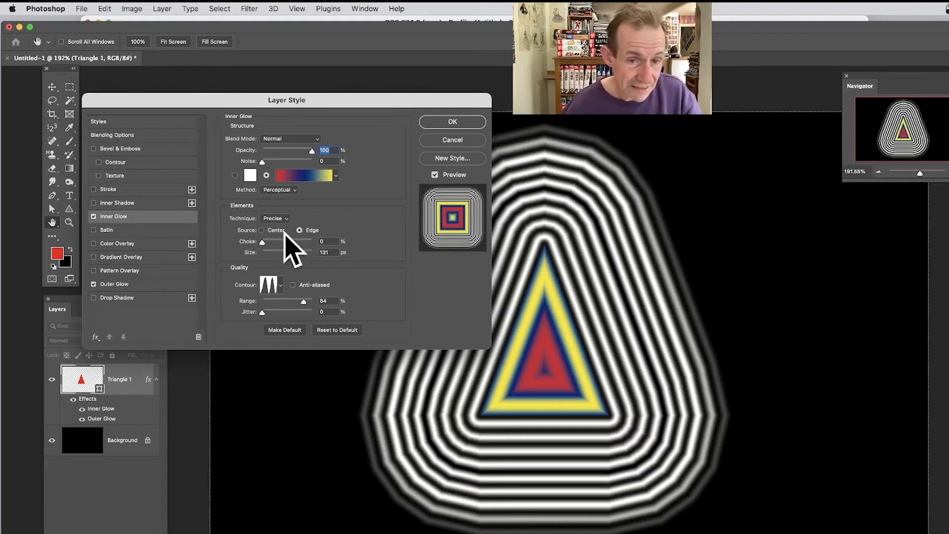
click(451, 122)
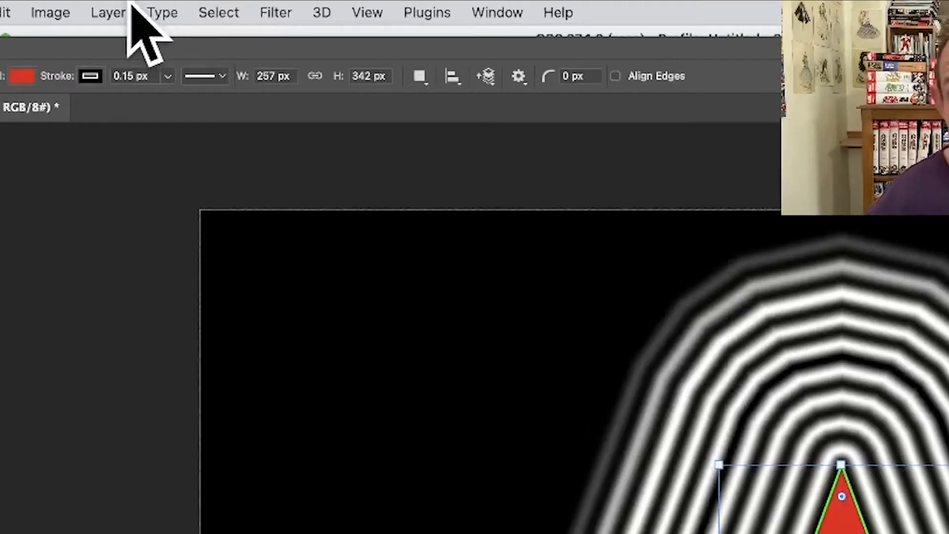
Convert the triangle layer with its striped glow into a smart object
click(108, 12)
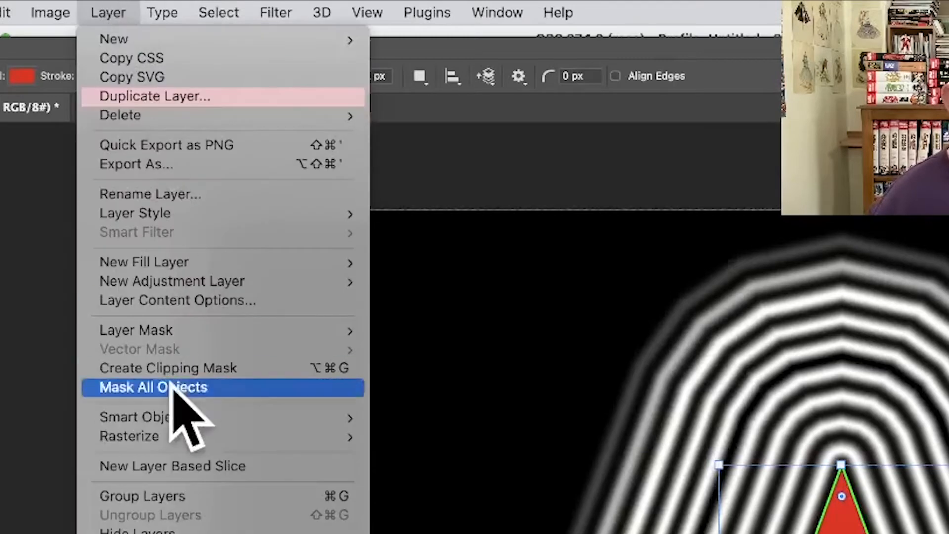
mouse_move(145, 416)
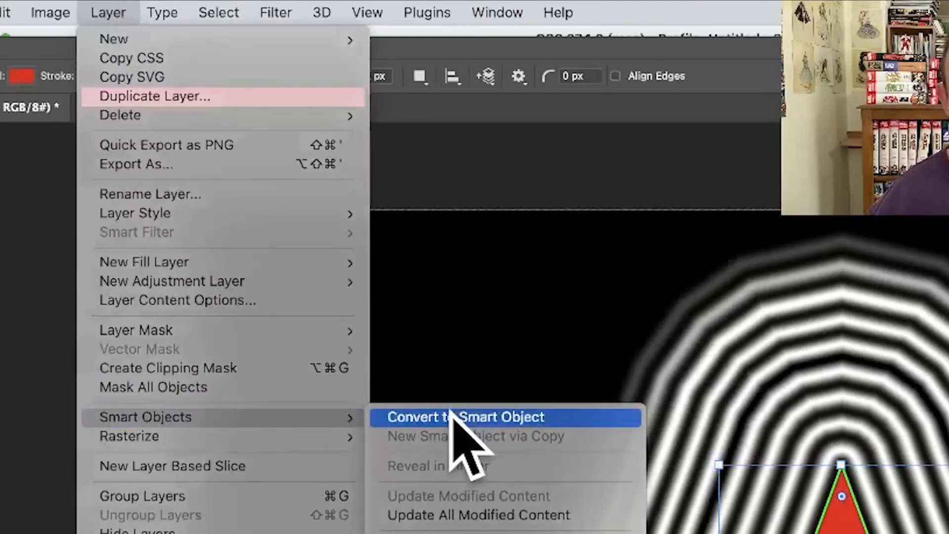
click(466, 416)
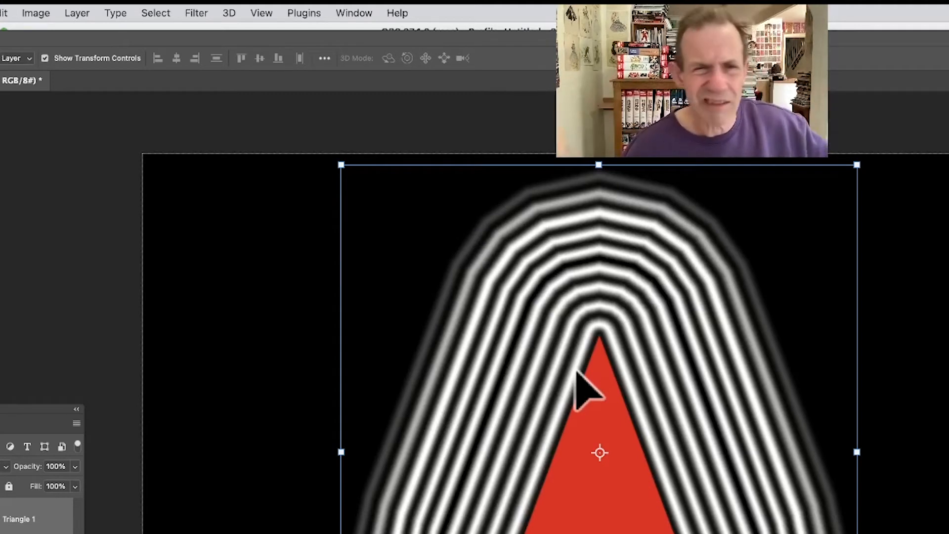
mouse_move(266, 218)
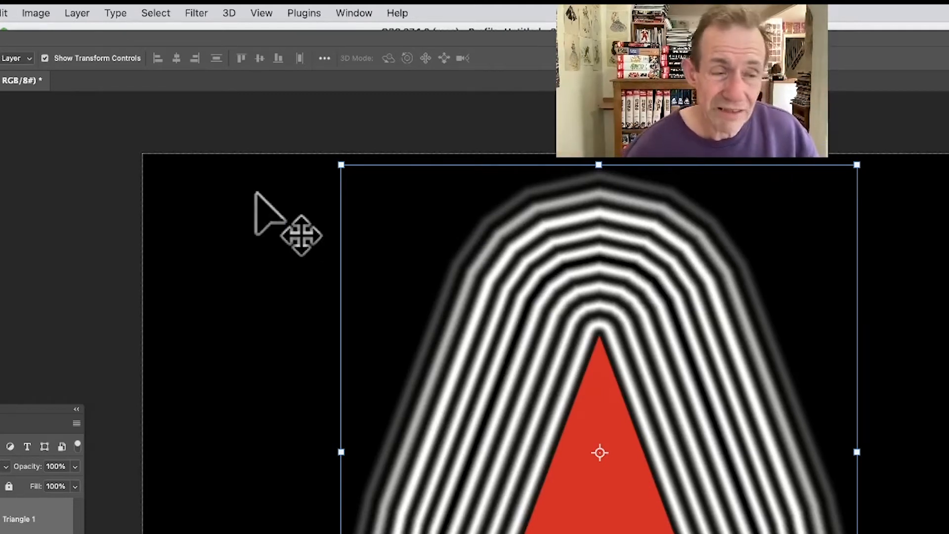
Add an outer glow to the smart object and open its gradient presets for red/green/purple
click(76, 13)
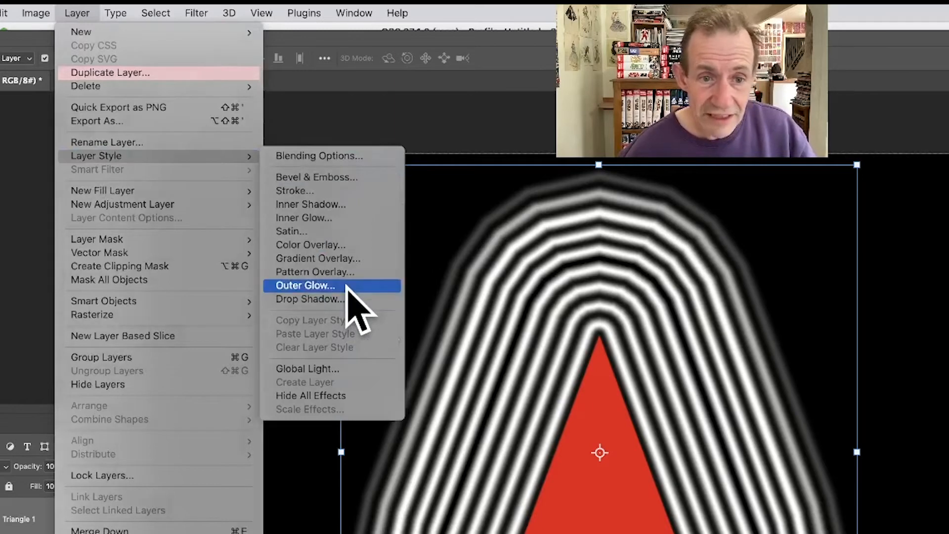
click(305, 285)
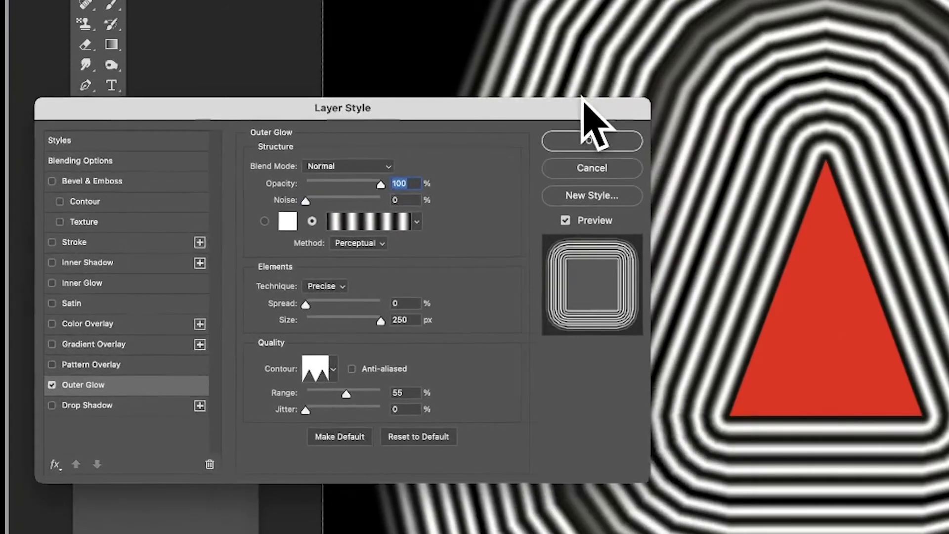
click(416, 221)
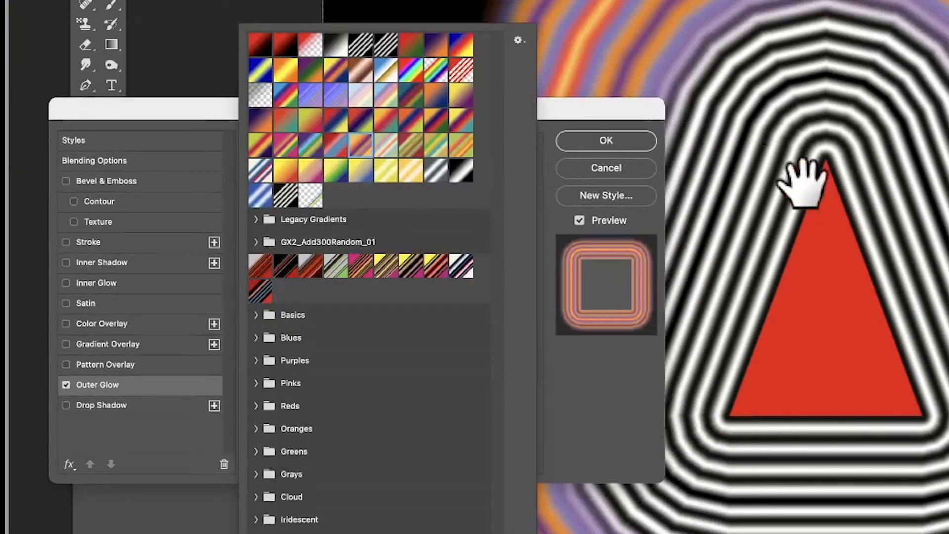
mouse_move(339, 73)
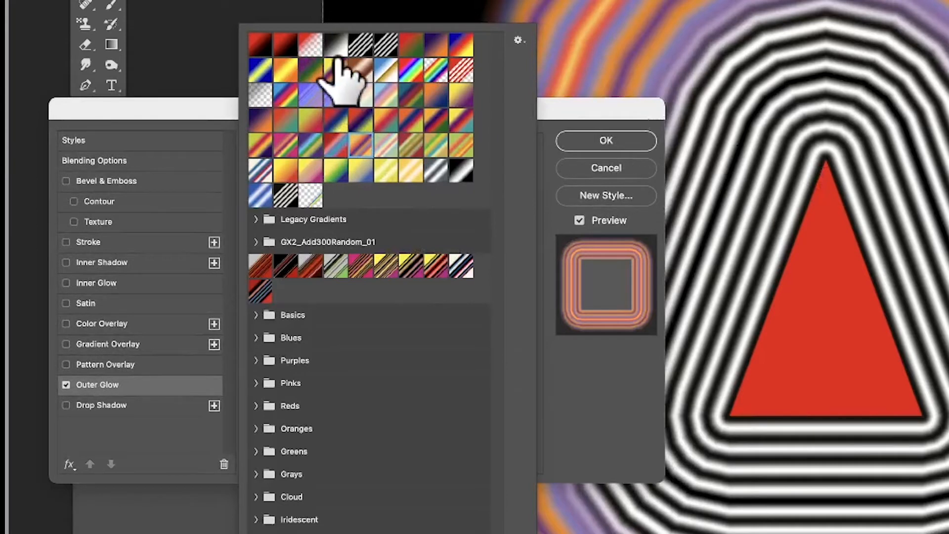
mouse_move(309, 194)
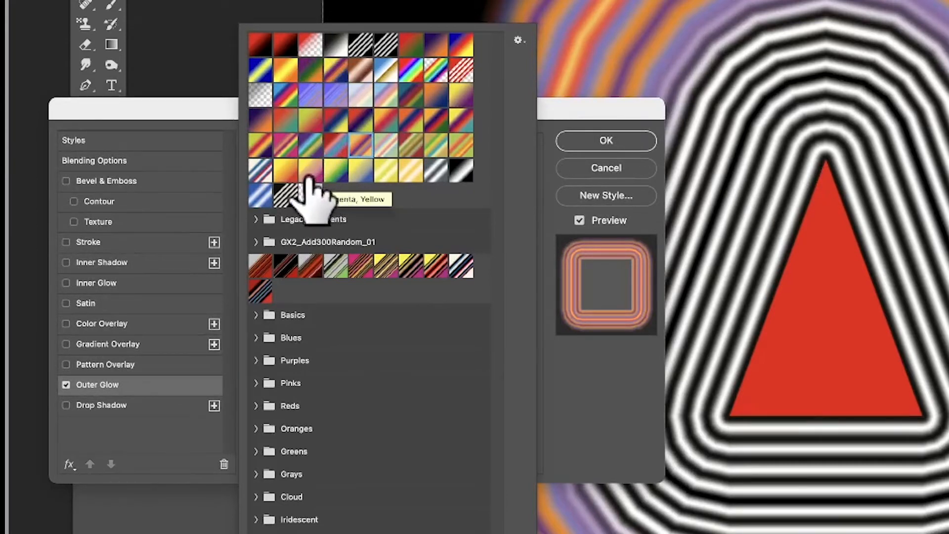
mouse_move(311, 188)
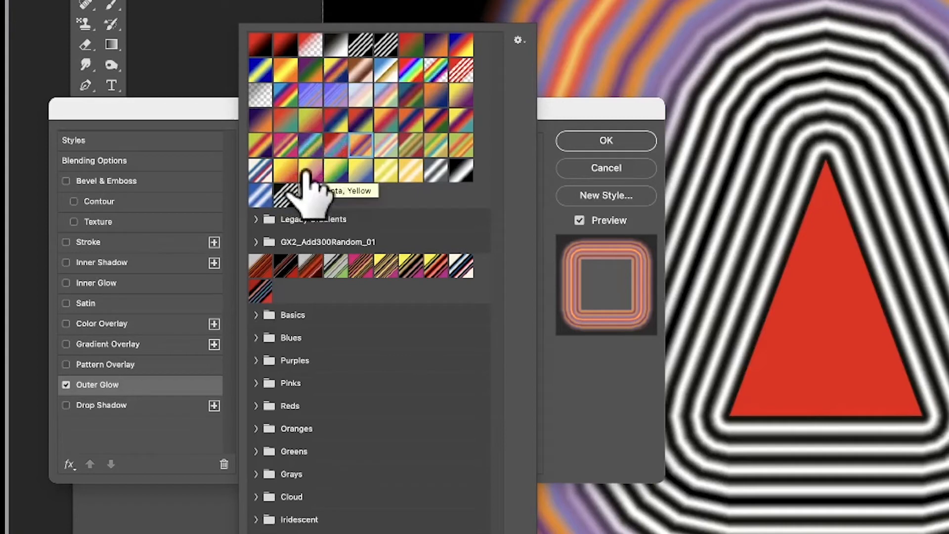
mouse_move(456, 118)
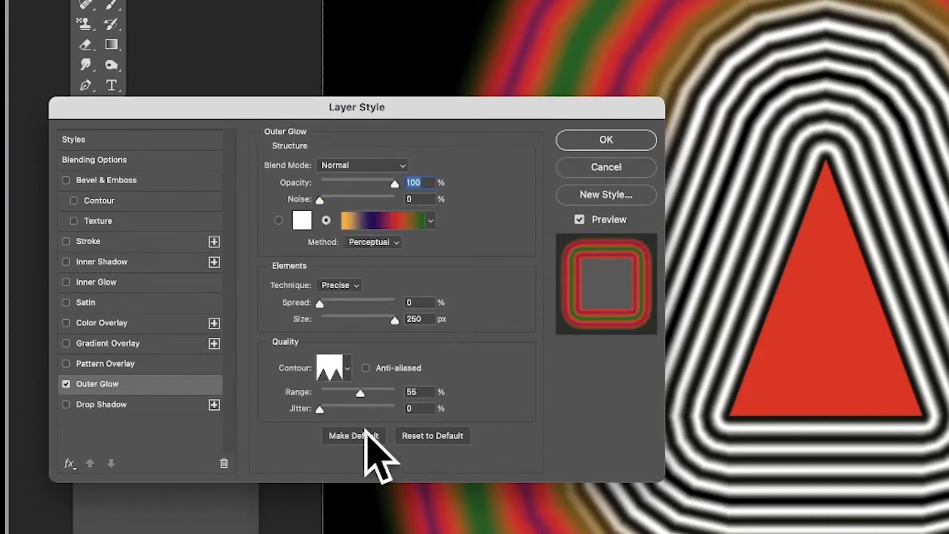
mouse_move(378, 412)
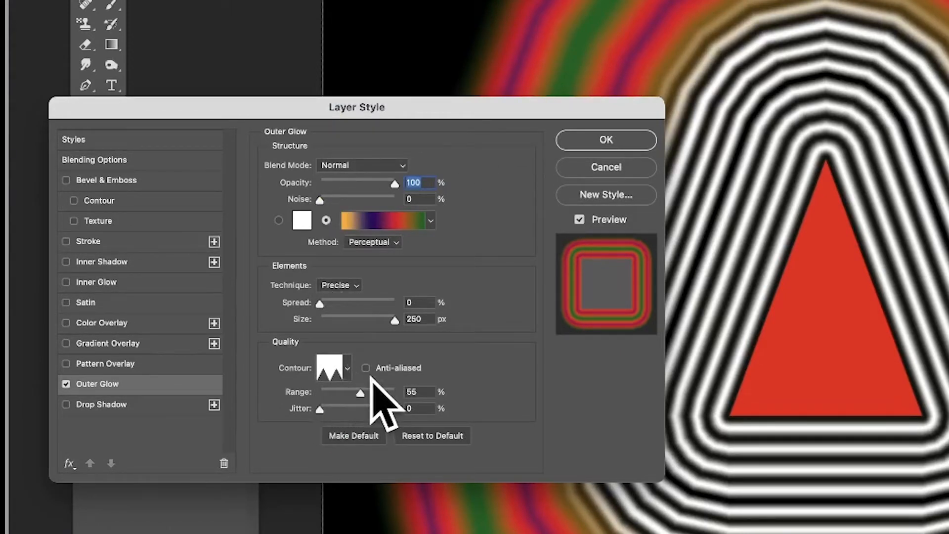
mouse_move(411, 345)
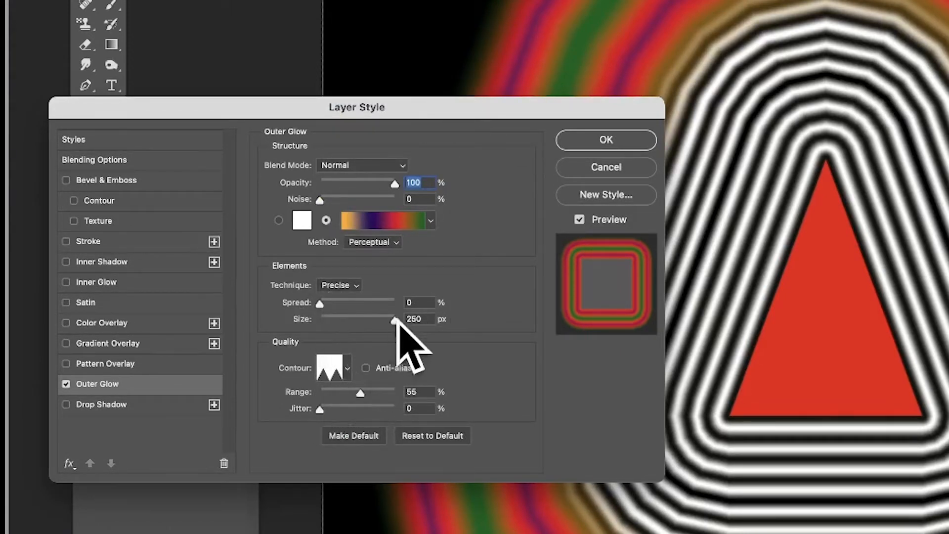
mouse_move(599, 345)
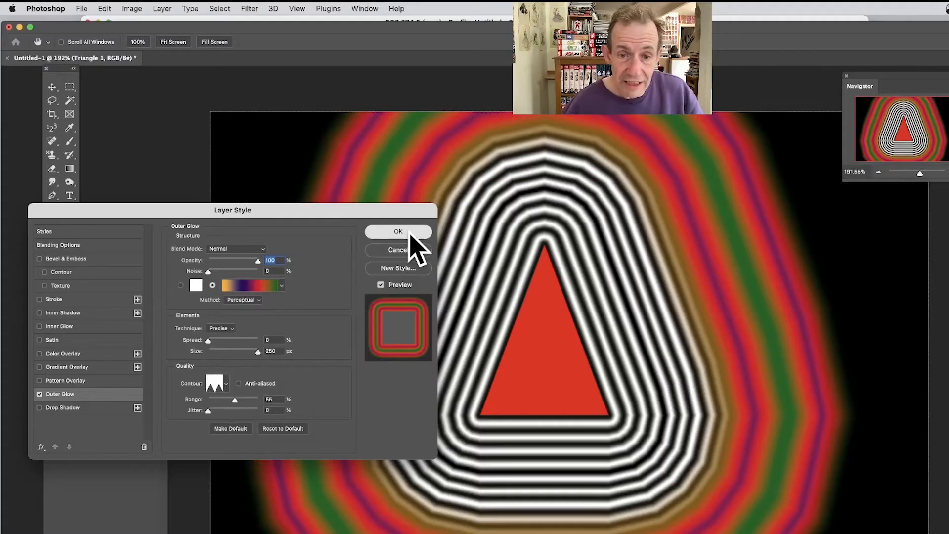
Commit the multicoloured glow and convert Triangle 1 into a smart object again
click(161, 9)
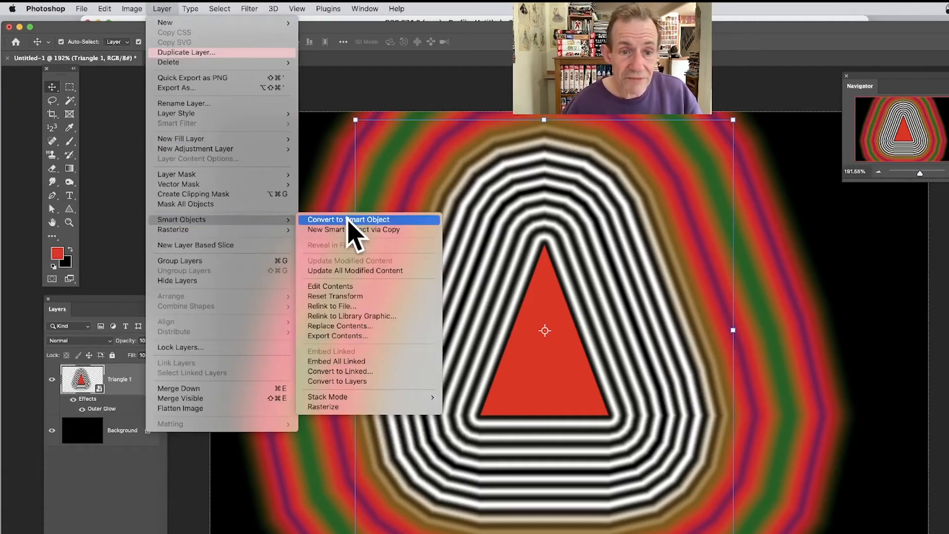
click(347, 219)
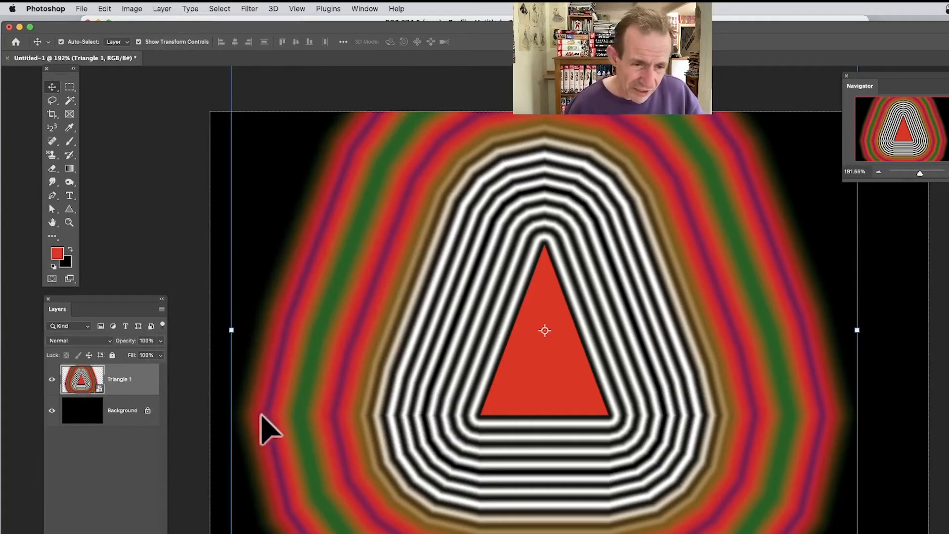
mouse_move(462, 437)
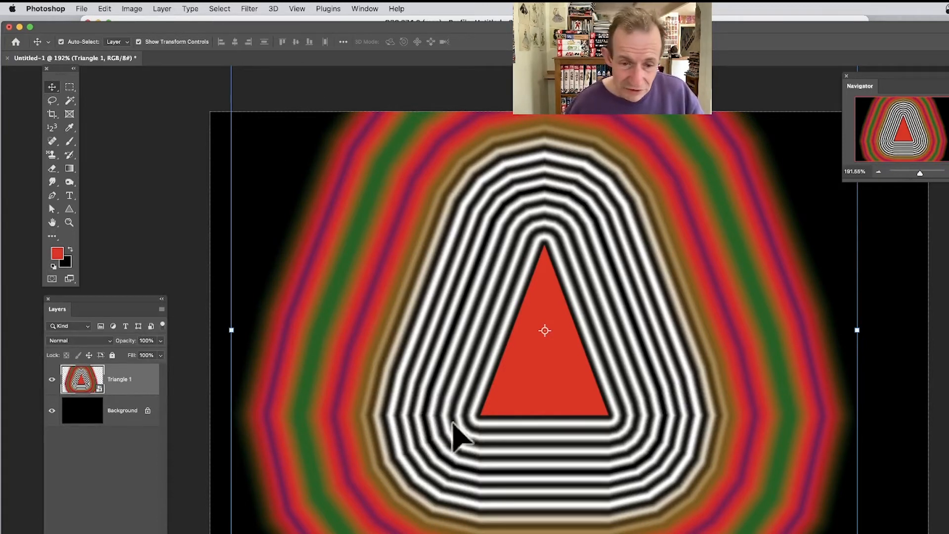
mouse_move(351, 423)
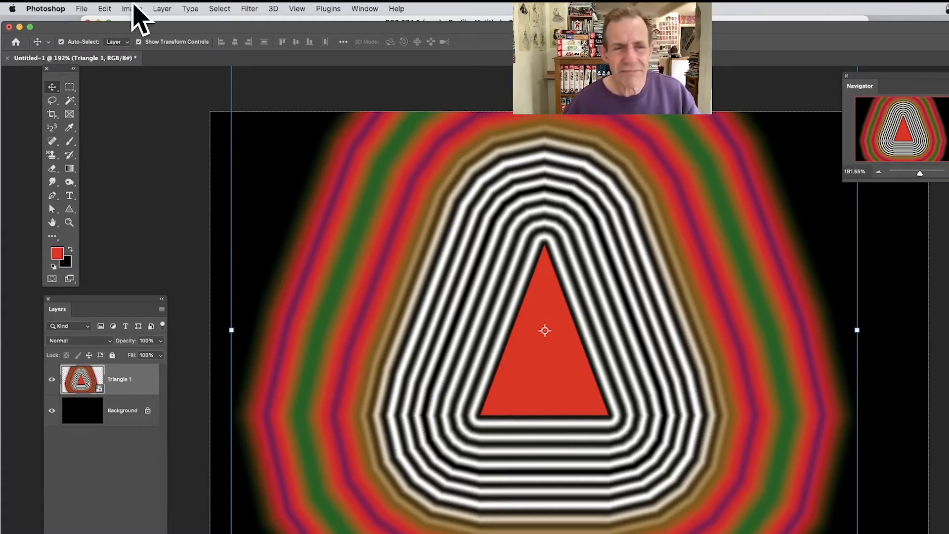
Open the Layer menu to work on the glowing Triangle 1 layer
click(161, 8)
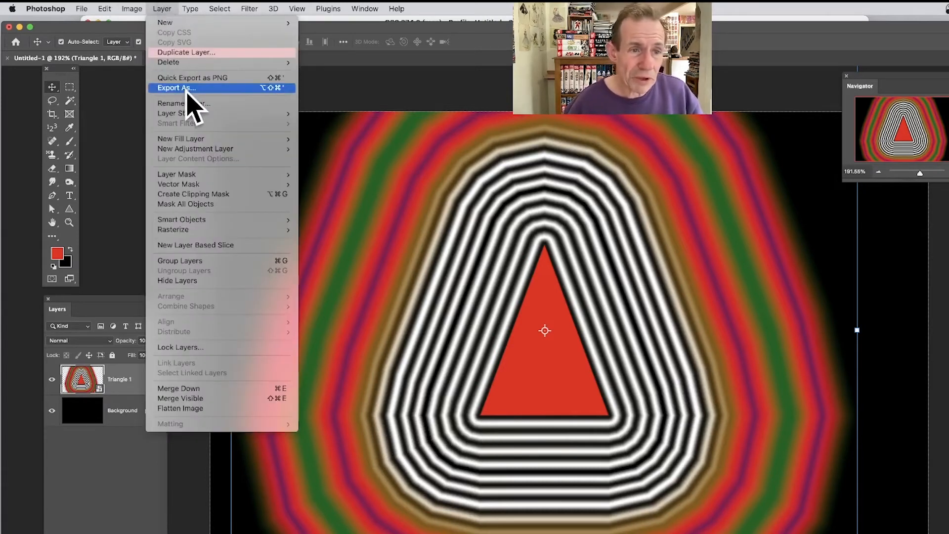
mouse_move(175, 113)
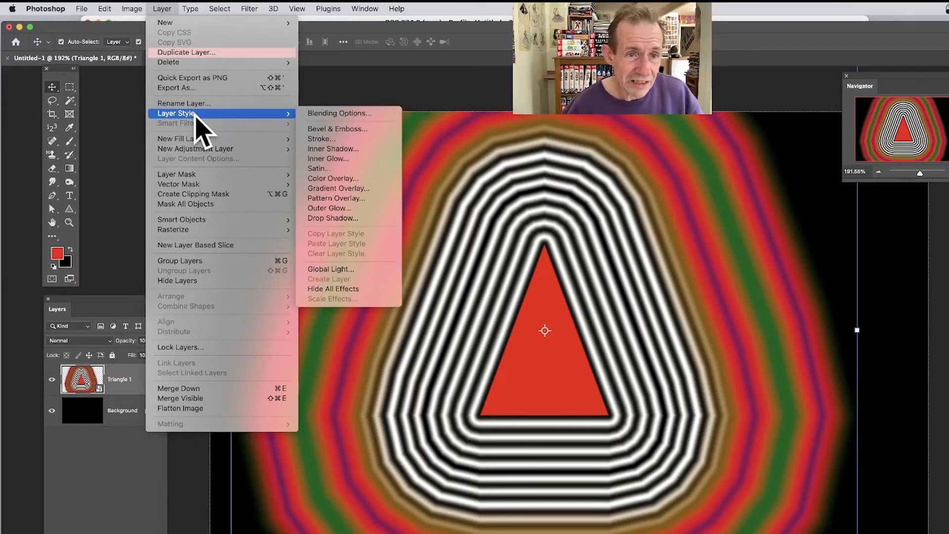
mouse_move(644, 218)
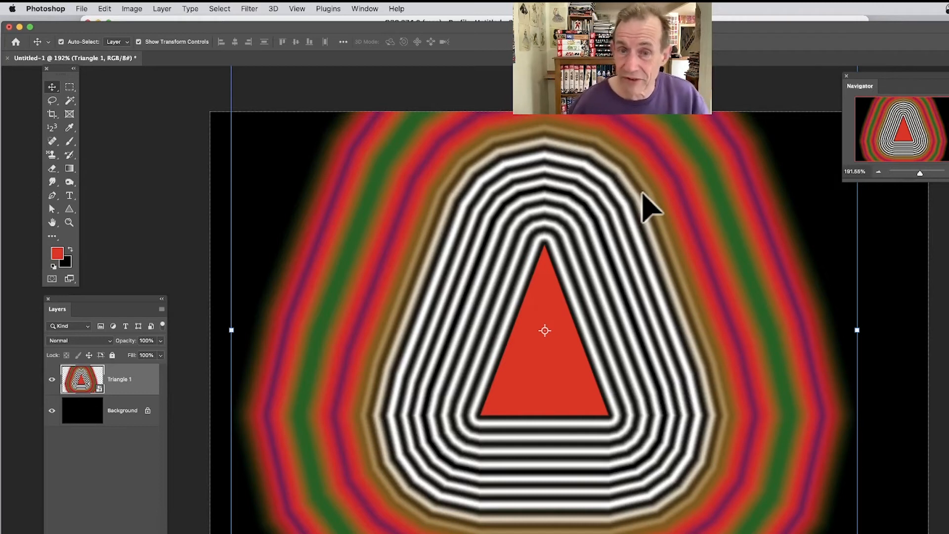
mouse_move(436, 344)
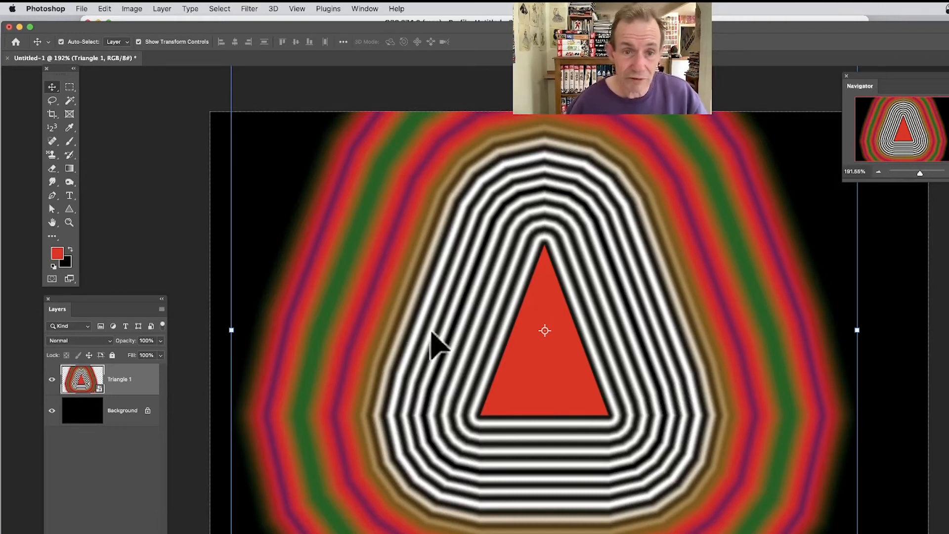
mouse_move(478, 121)
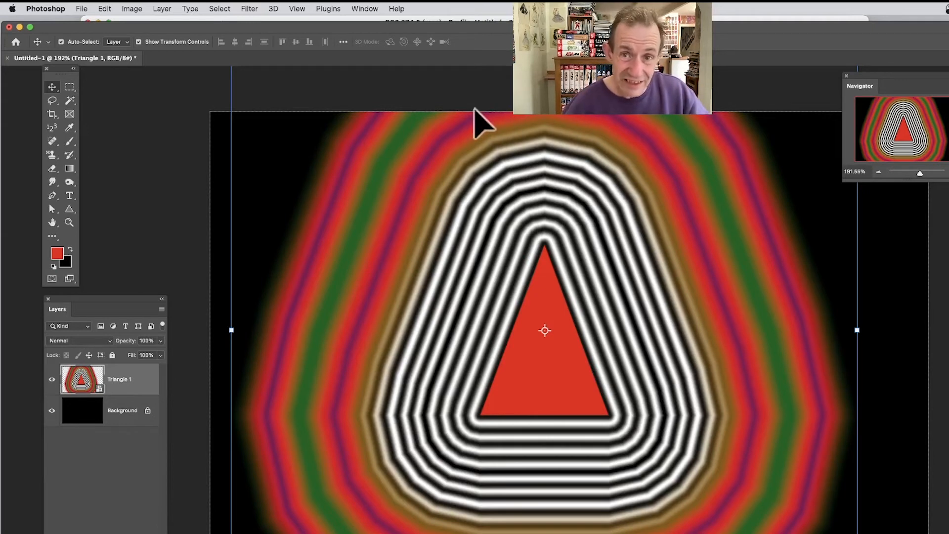
mouse_move(318, 490)
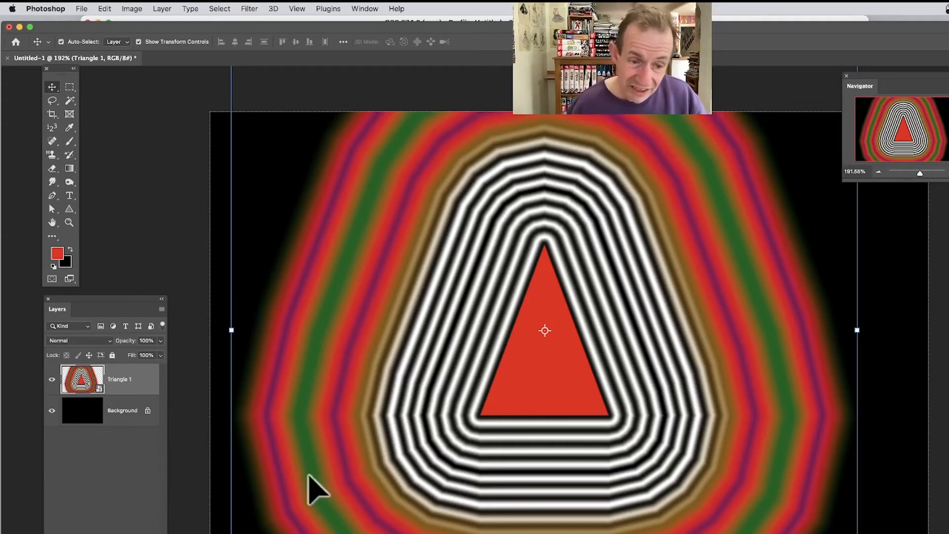
mouse_move(471, 493)
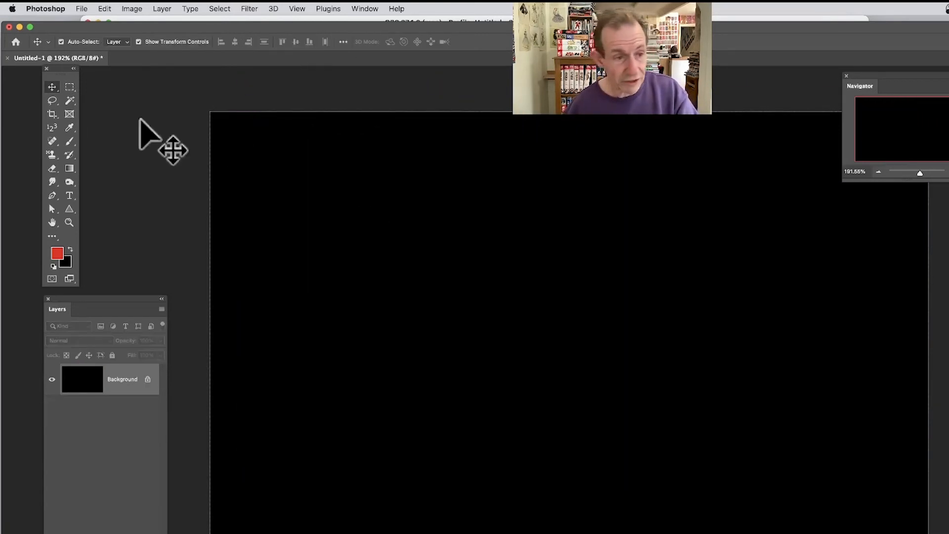
Switch to the Ellipse Tool from the shape tool flyout
click(69, 208)
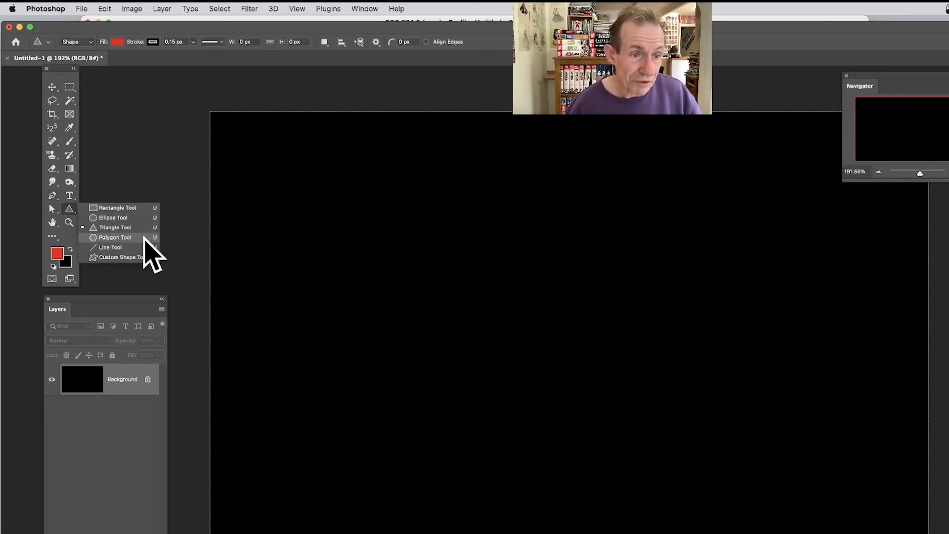
click(113, 217)
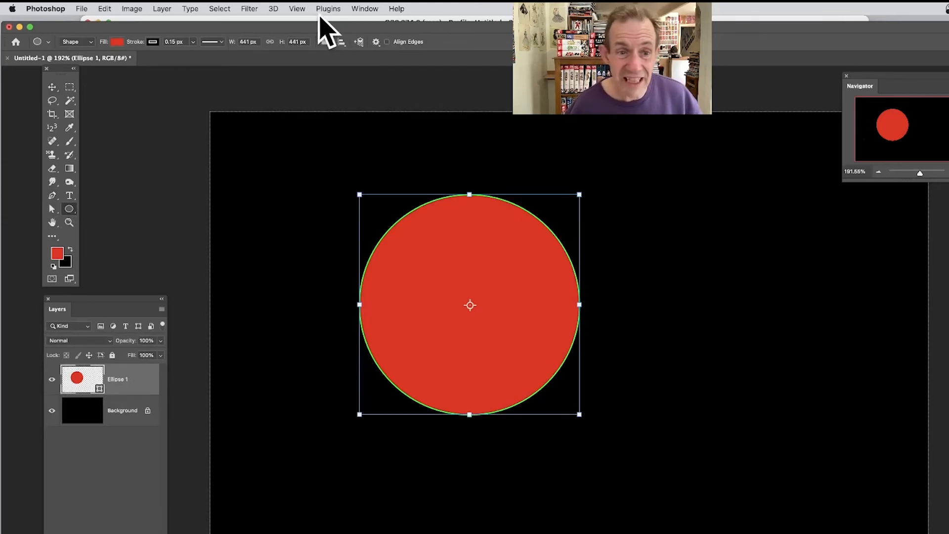
mouse_move(202, 21)
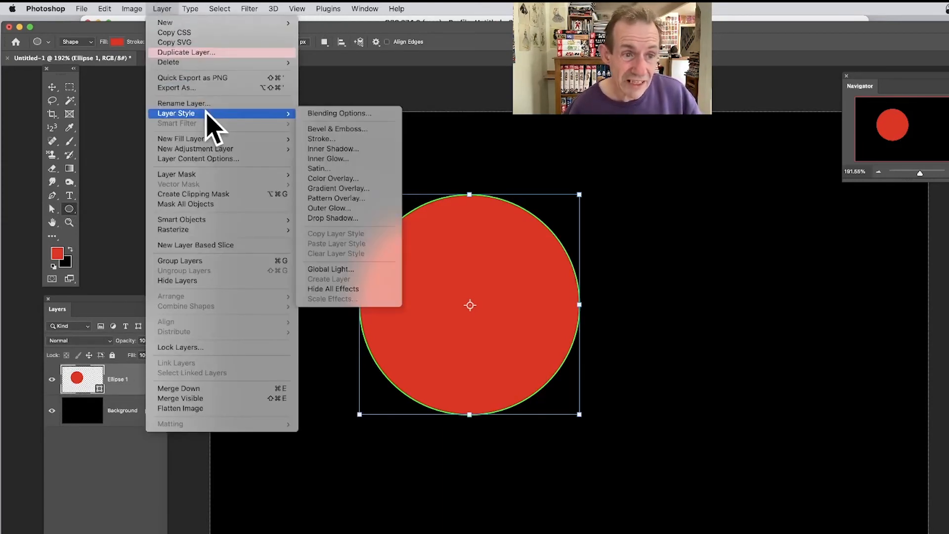
mouse_move(373, 226)
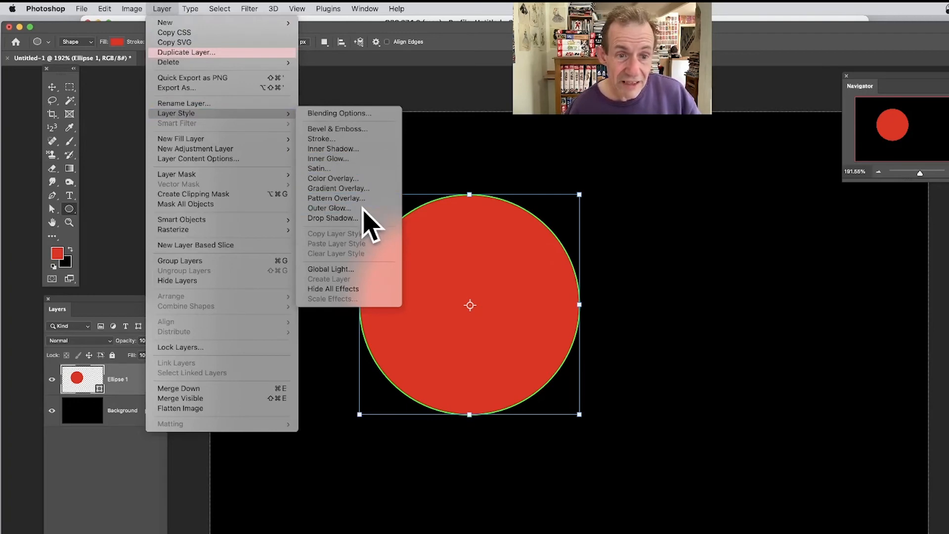
Give the circle an Outer Glow using the black-and-white stripe gradient
click(329, 208)
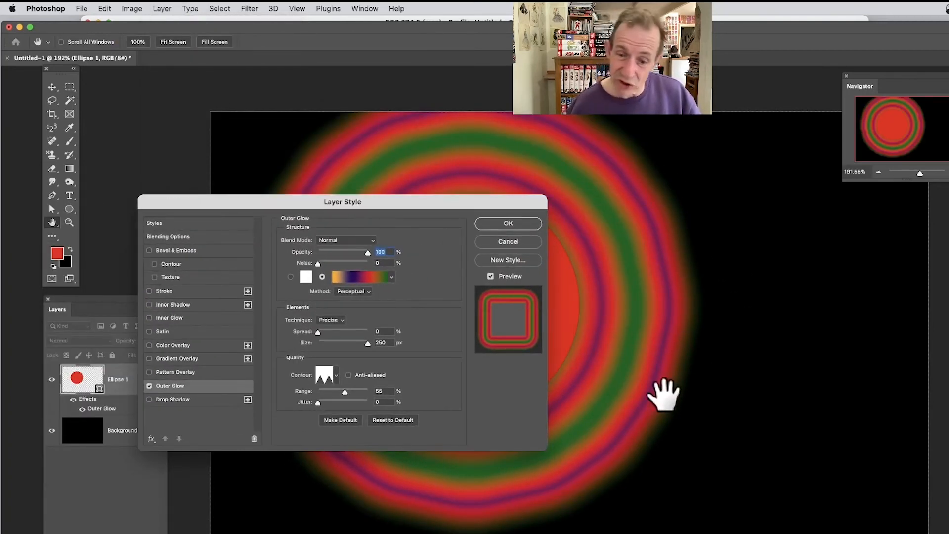
mouse_move(684, 339)
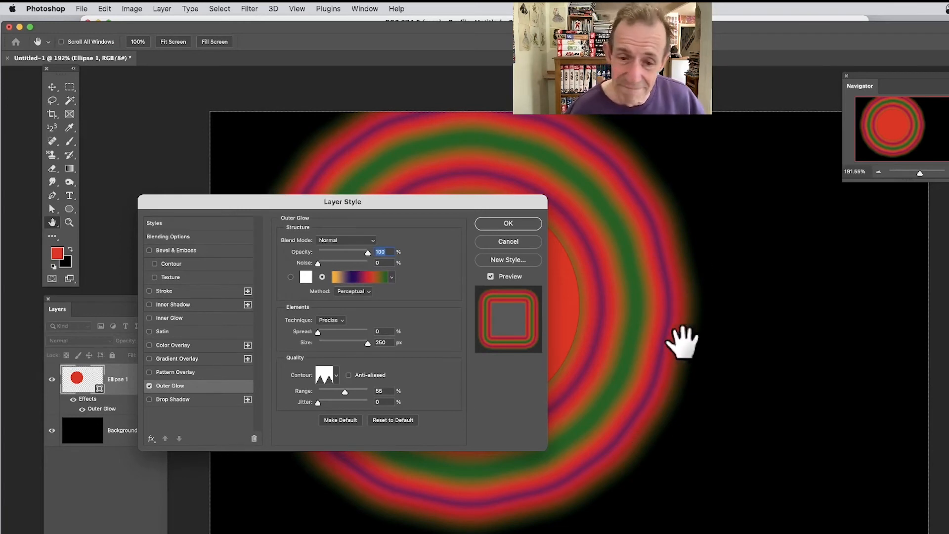
mouse_move(669, 348)
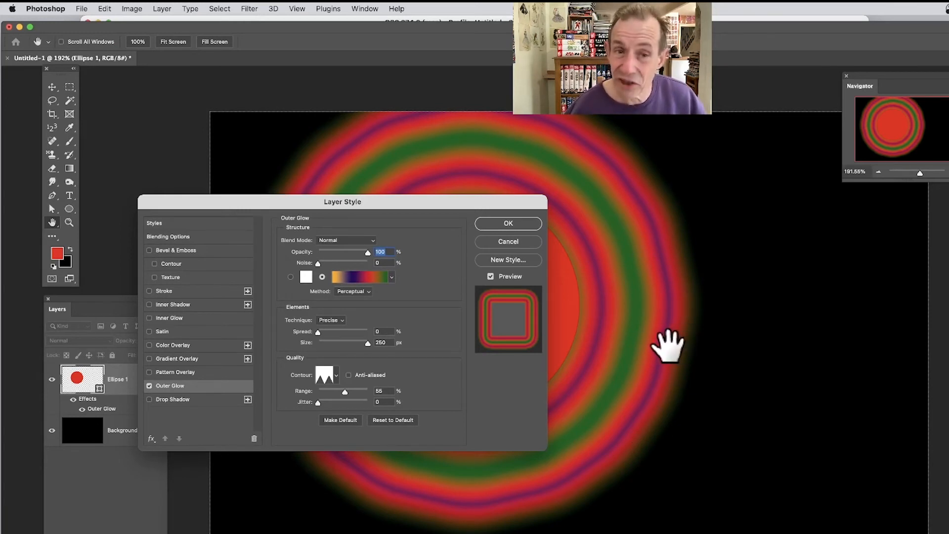
mouse_move(363, 302)
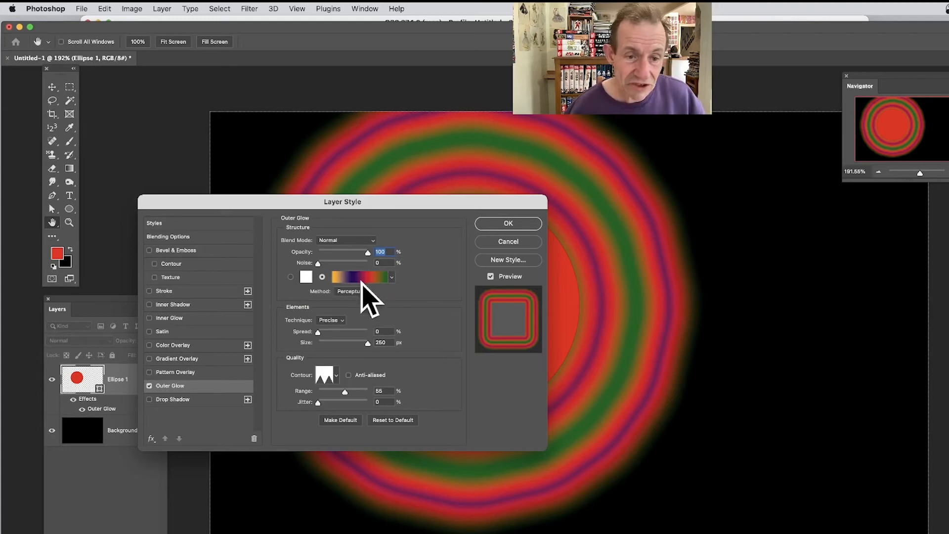
click(391, 277)
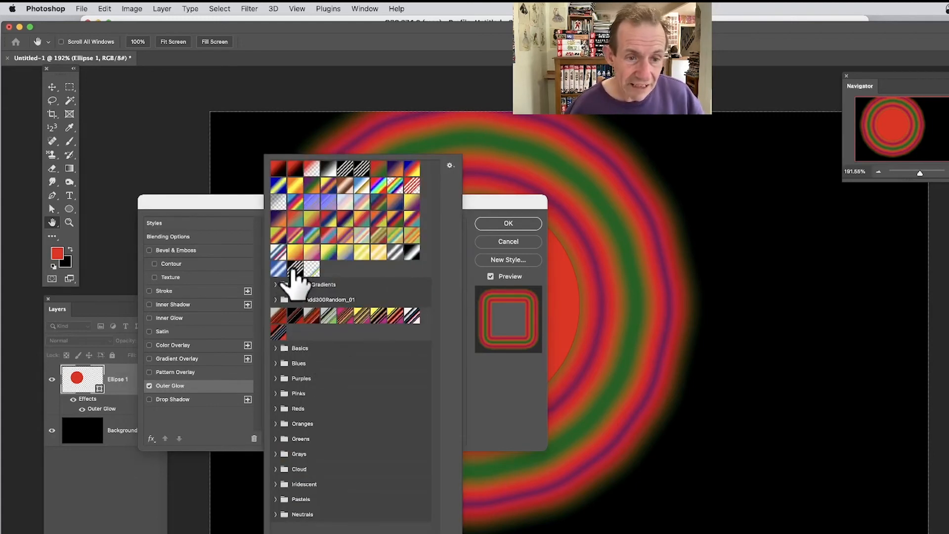
click(297, 269)
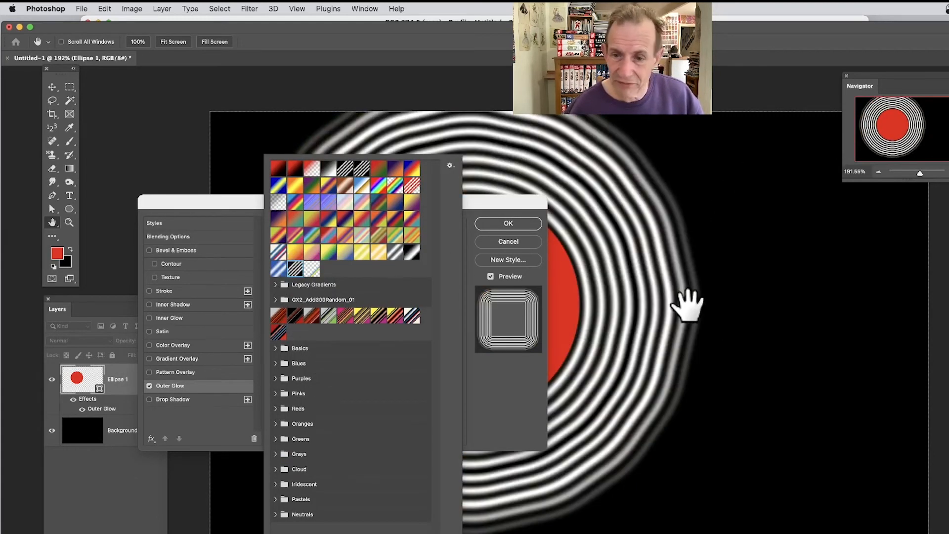
mouse_move(681, 300)
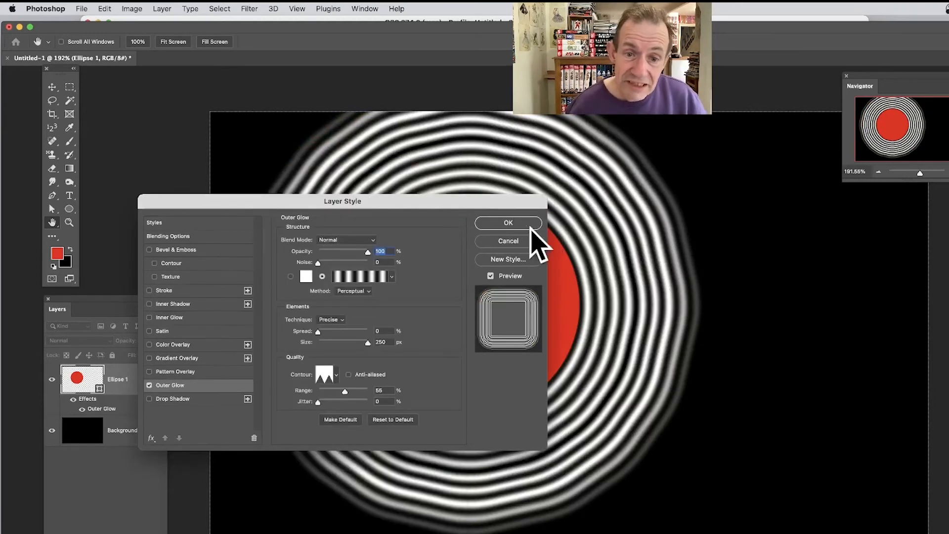
click(507, 223)
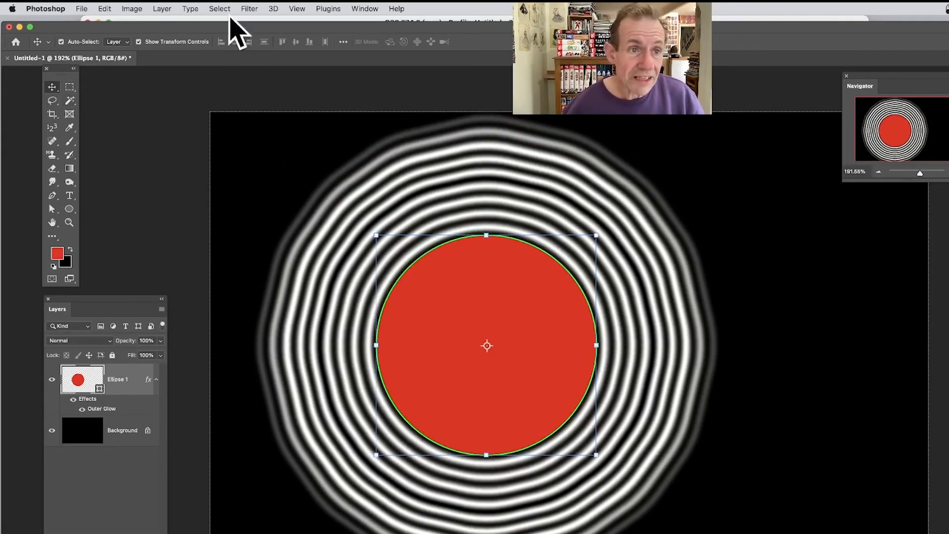
Flatten the image into one background layer and apply Oil Paint
click(162, 9)
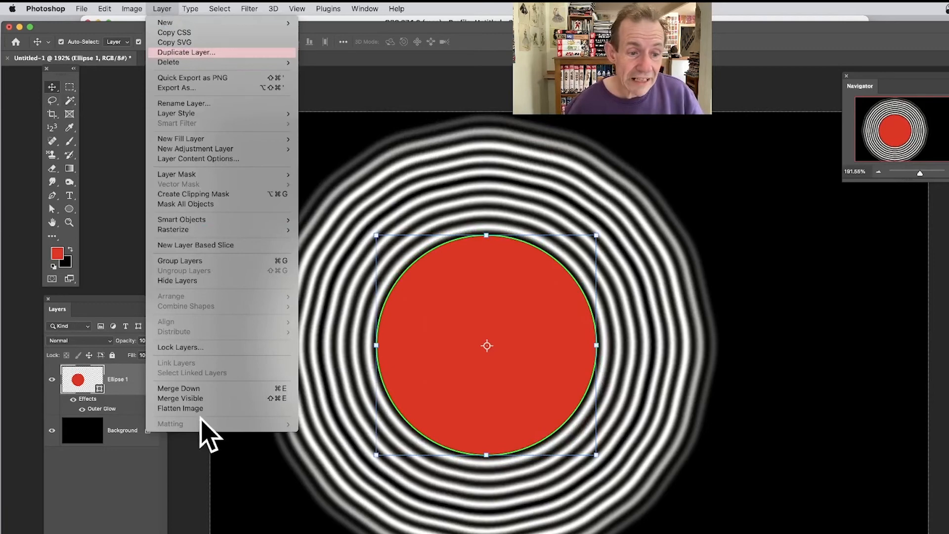
click(181, 407)
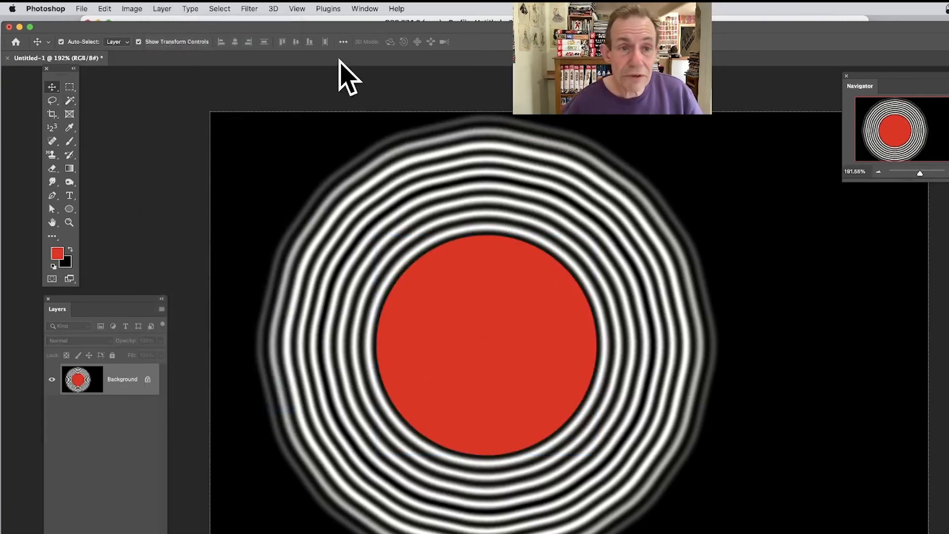
mouse_move(254, 18)
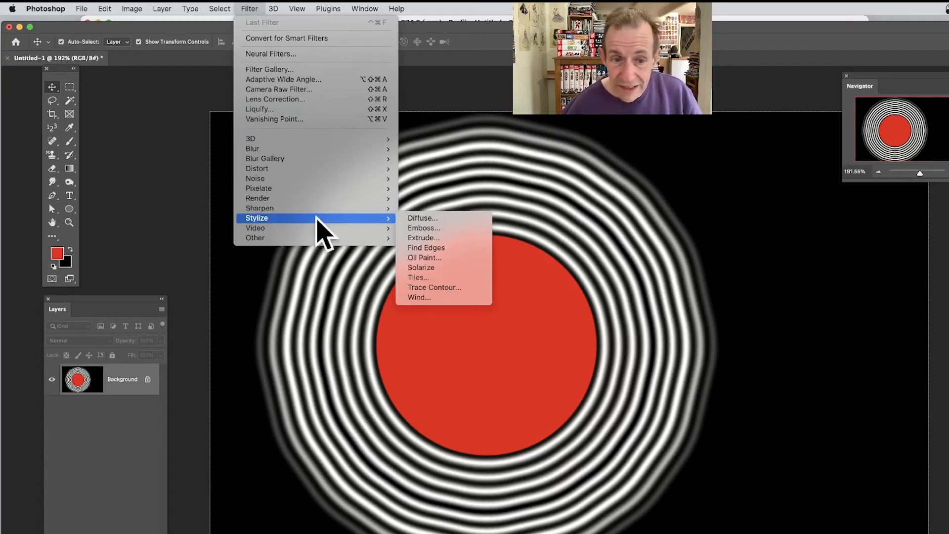
click(424, 257)
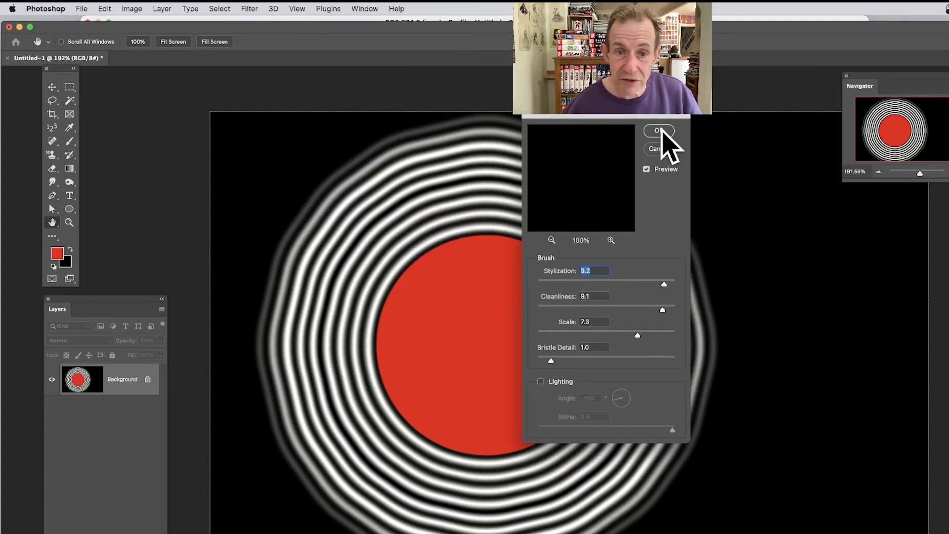
click(248, 8)
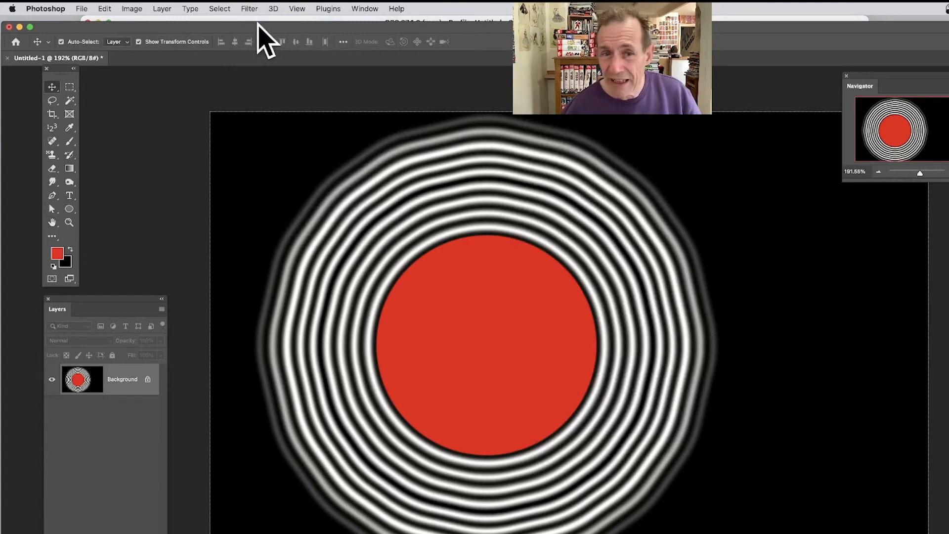
mouse_move(491, 251)
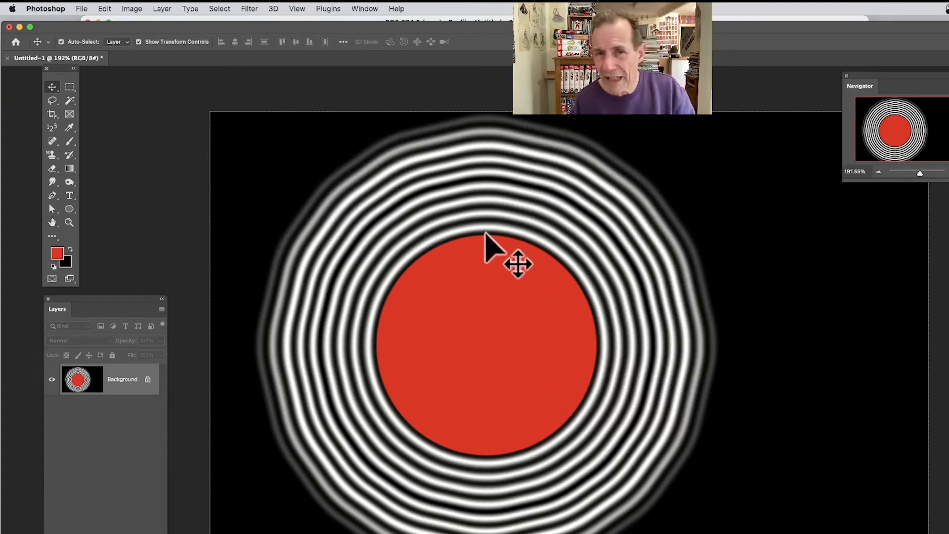
mouse_move(529, 336)
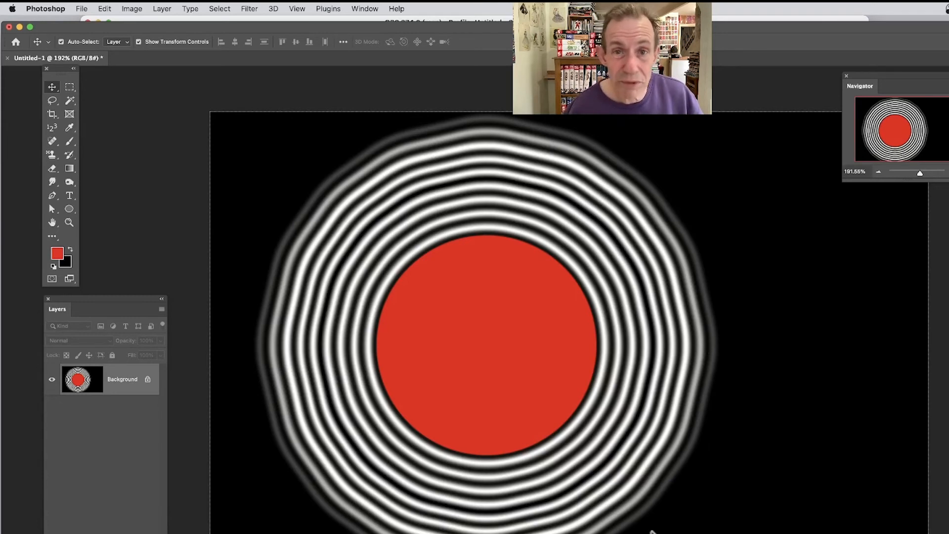
mouse_move(254, 19)
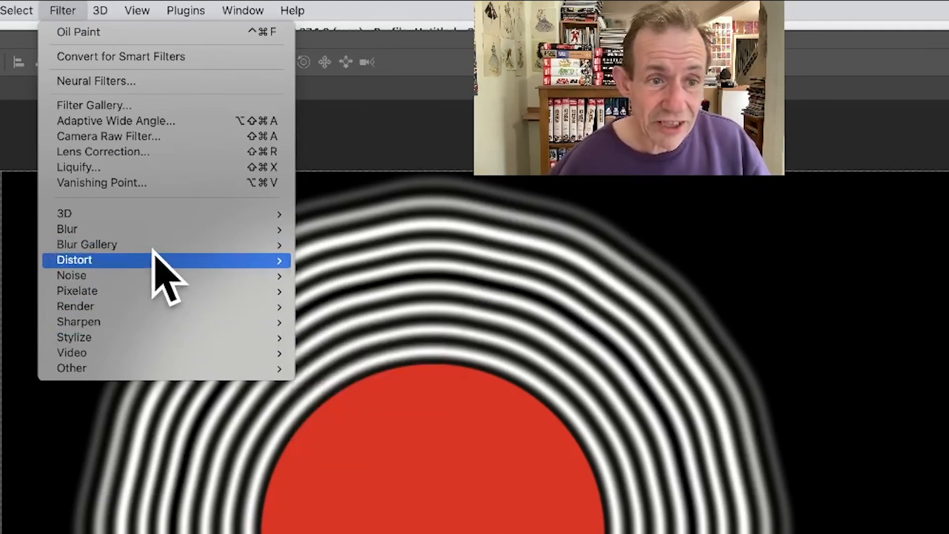
Apply a sine Wave: 13 generators, wavelength 59–302, amplitude 5–35
click(73, 260)
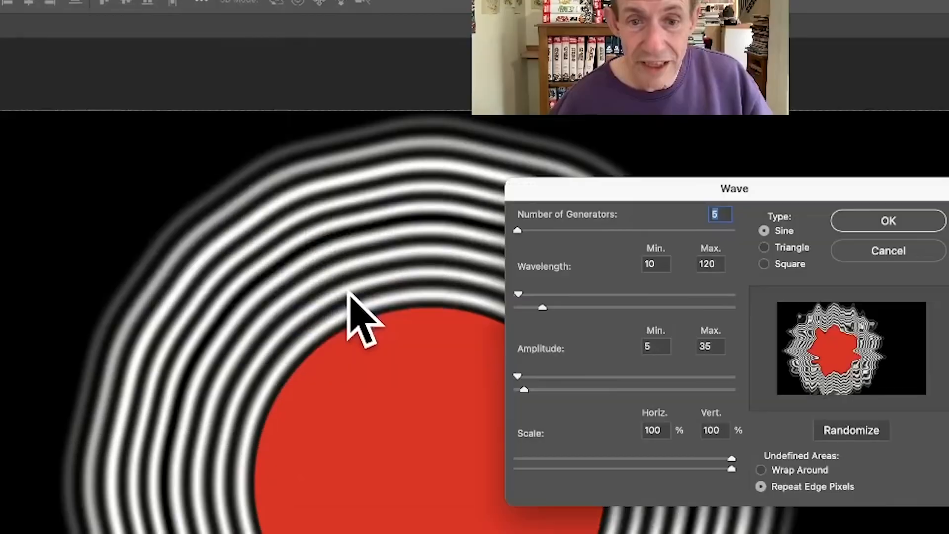
mouse_move(551, 333)
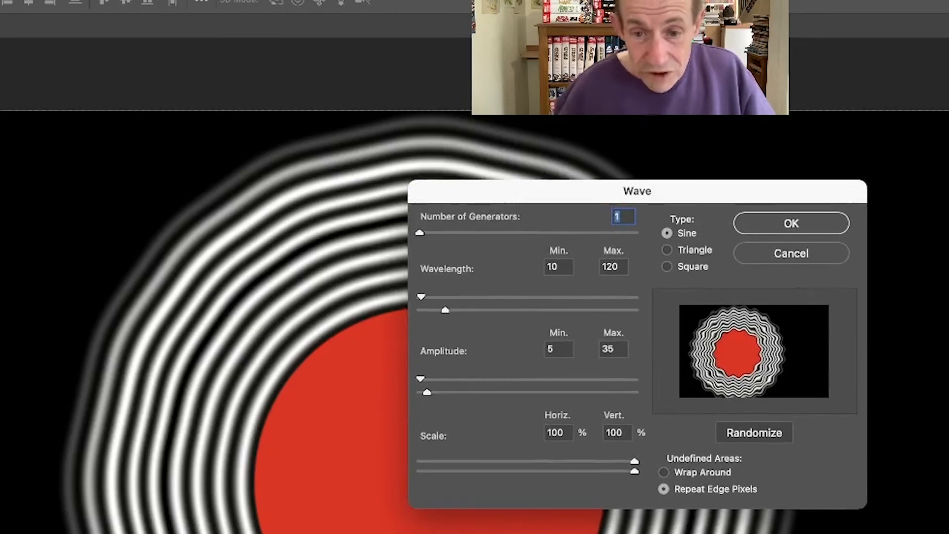
mouse_move(657, 284)
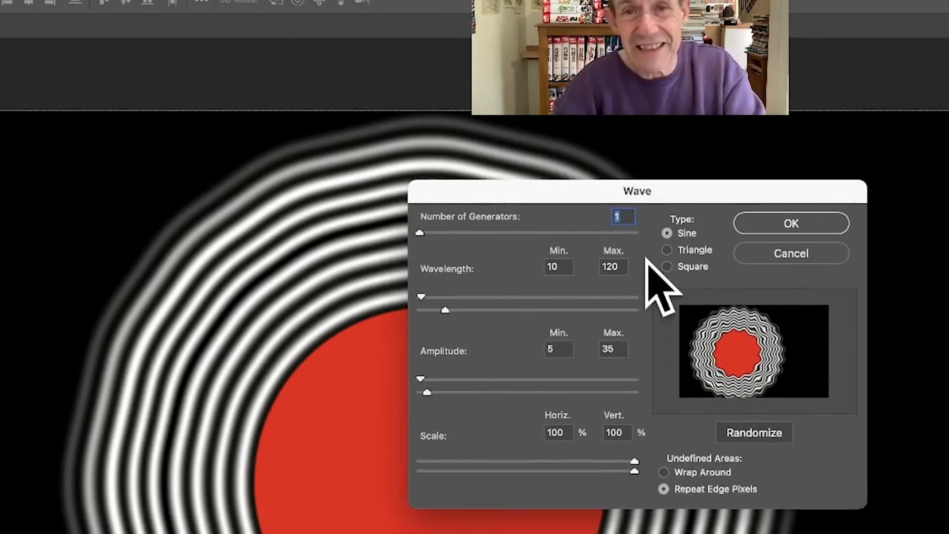
mouse_move(478, 326)
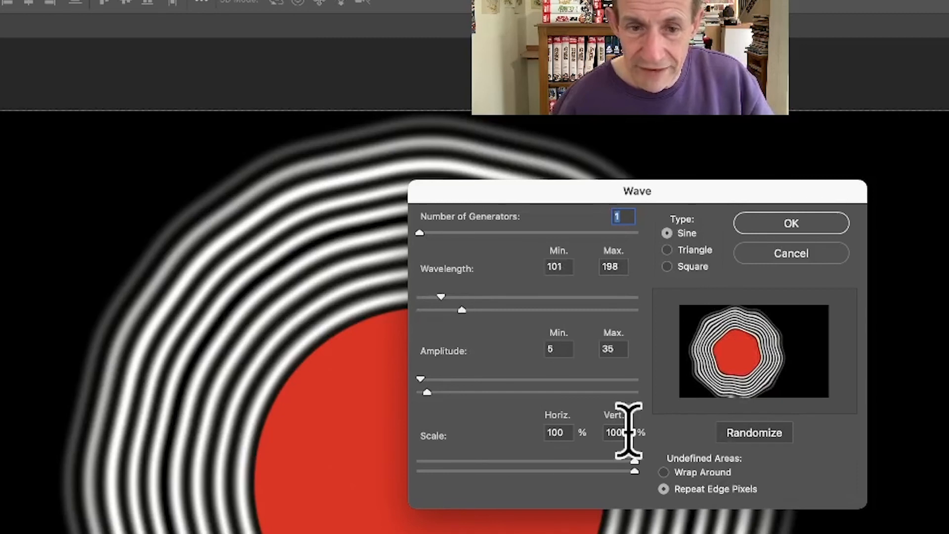
mouse_move(711, 496)
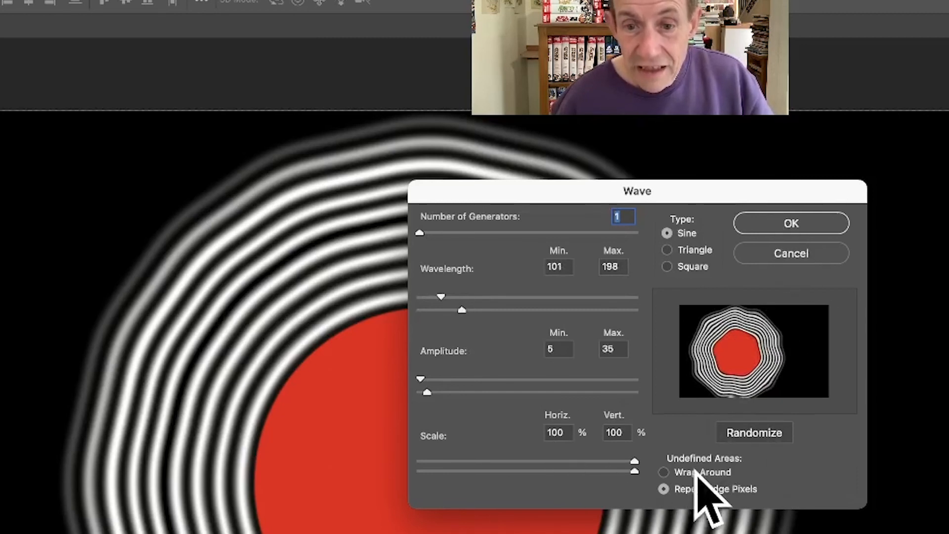
mouse_move(720, 261)
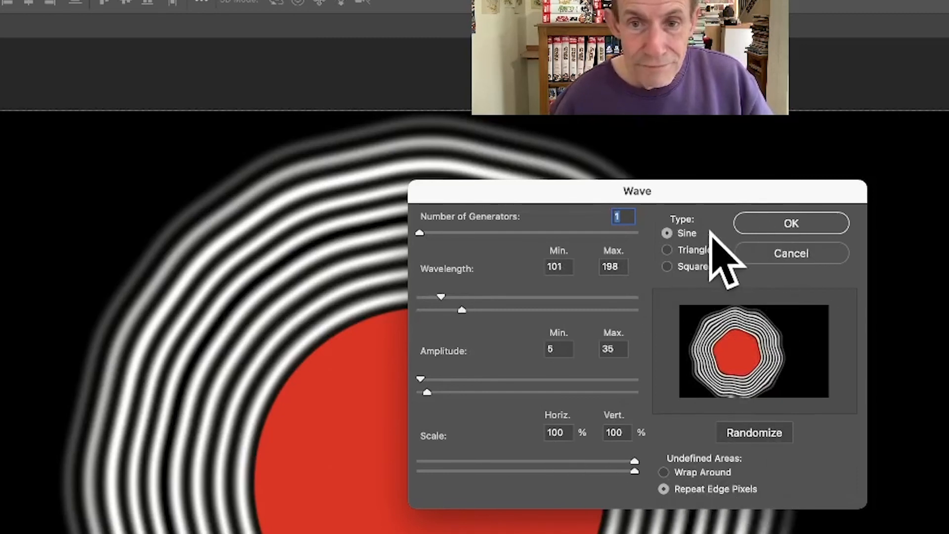
mouse_move(424, 249)
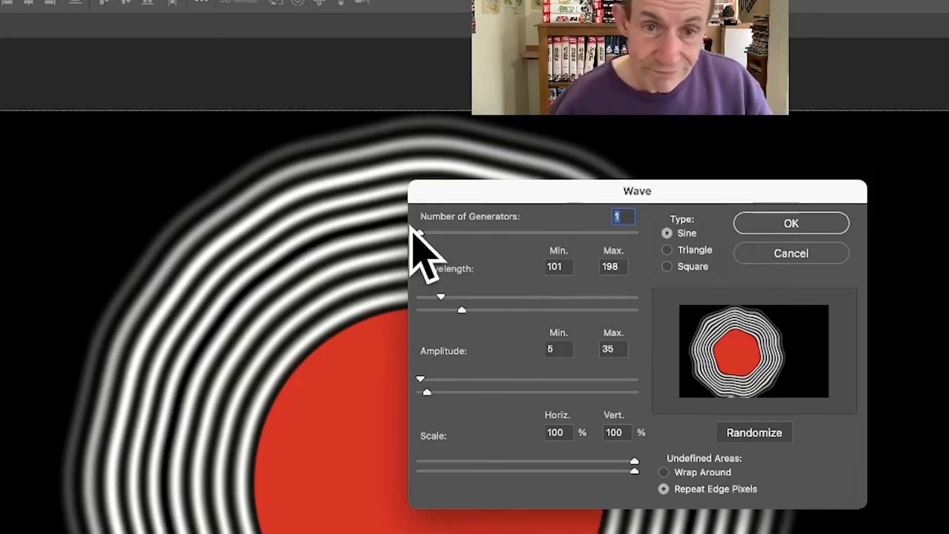
mouse_move(491, 261)
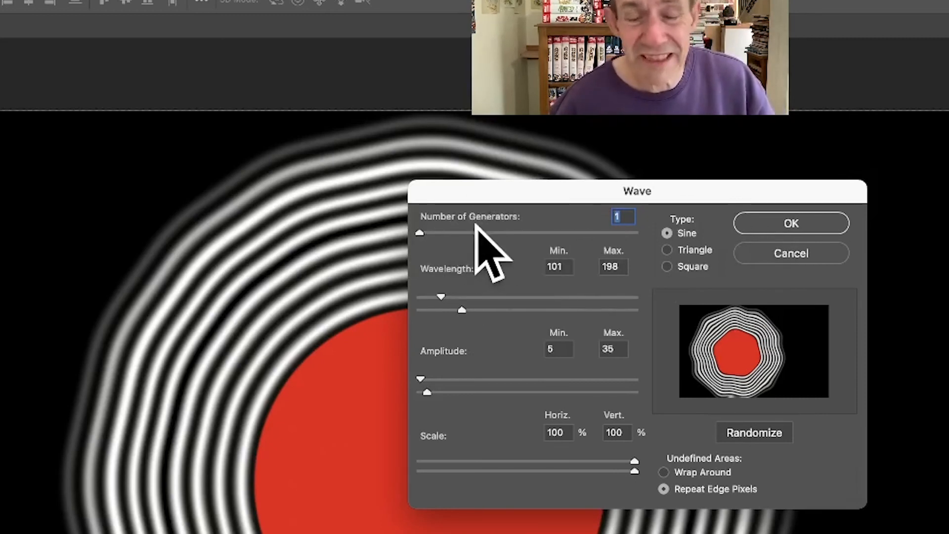
mouse_move(442, 218)
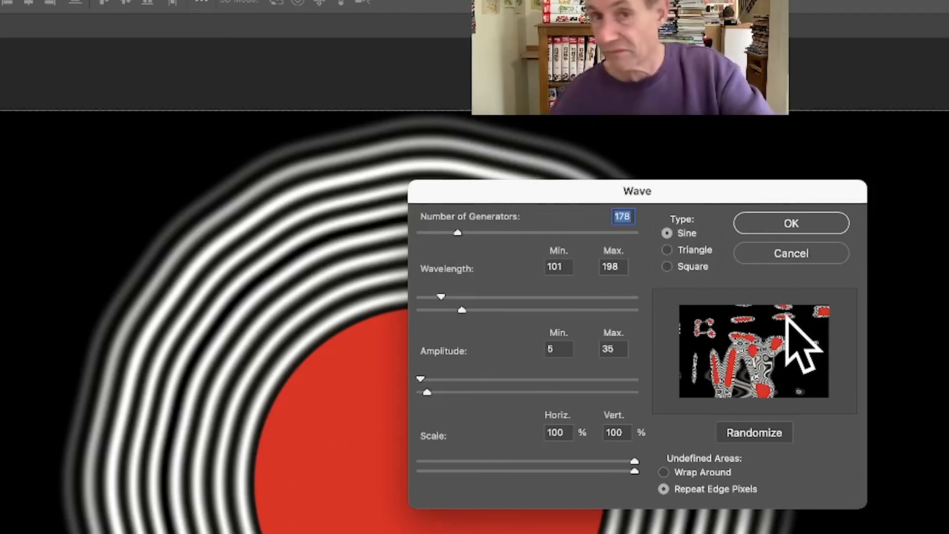
mouse_move(533, 291)
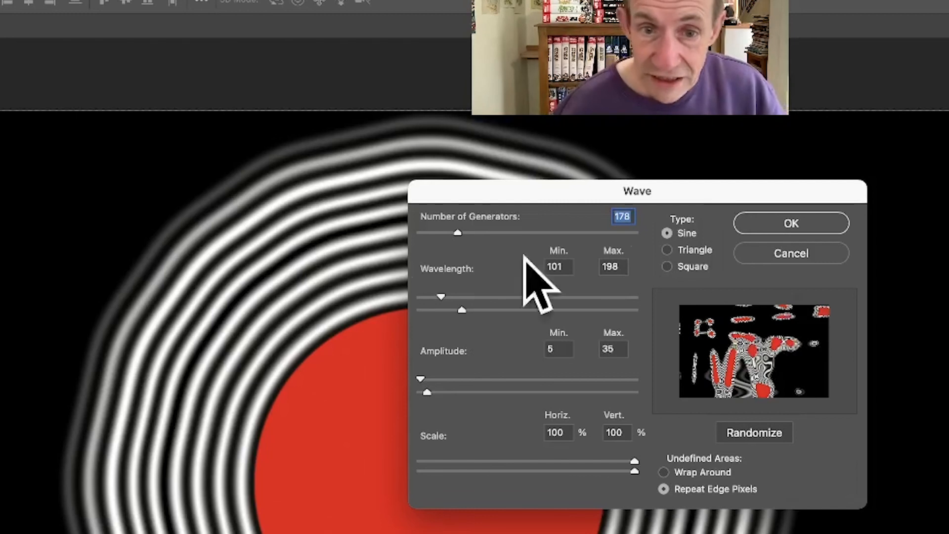
mouse_move(623, 254)
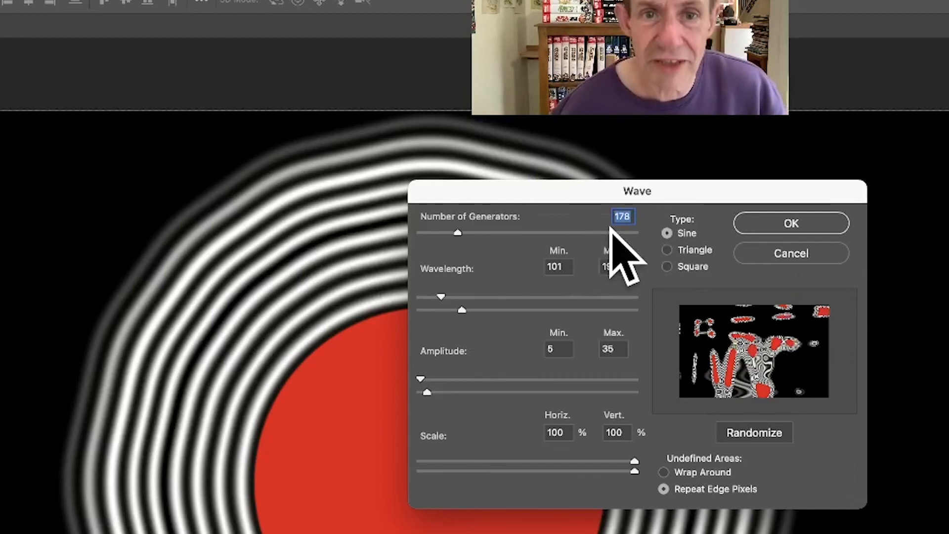
mouse_move(466, 260)
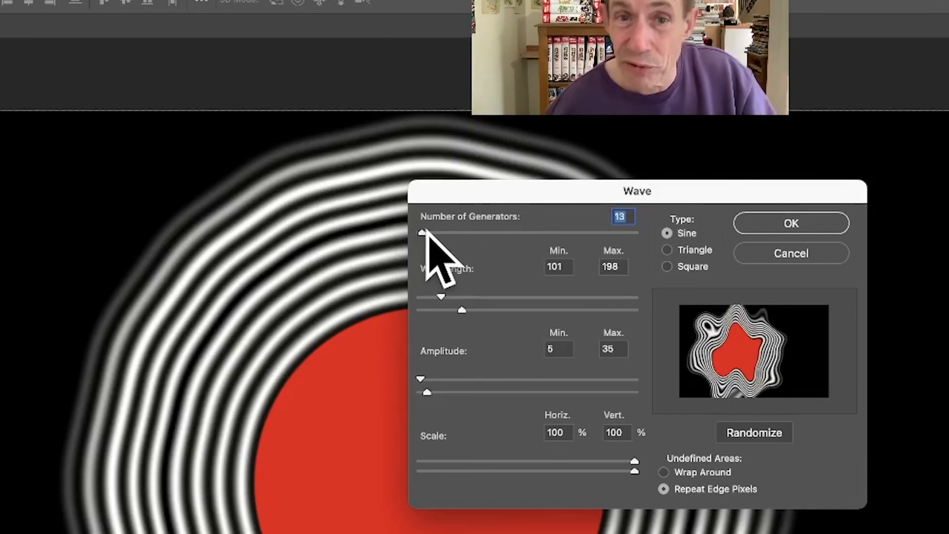
mouse_move(478, 363)
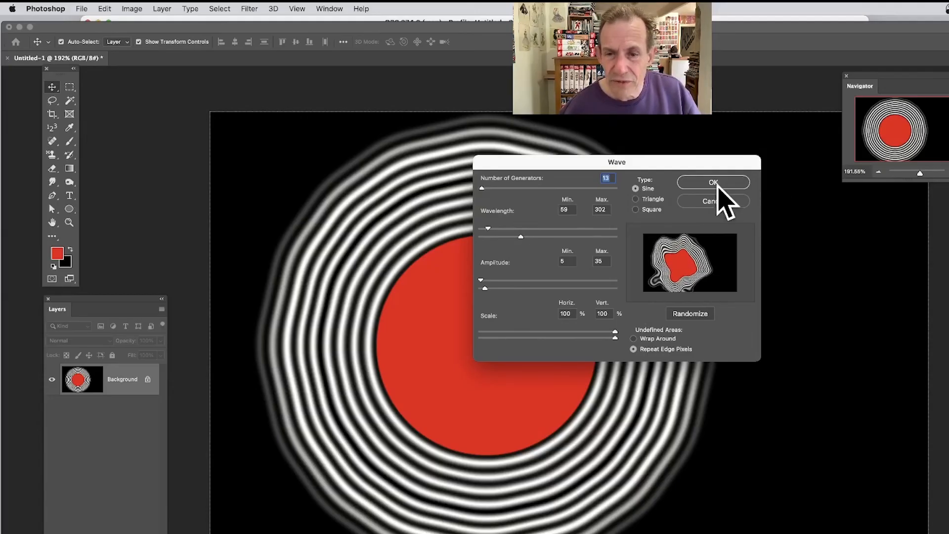
click(713, 183)
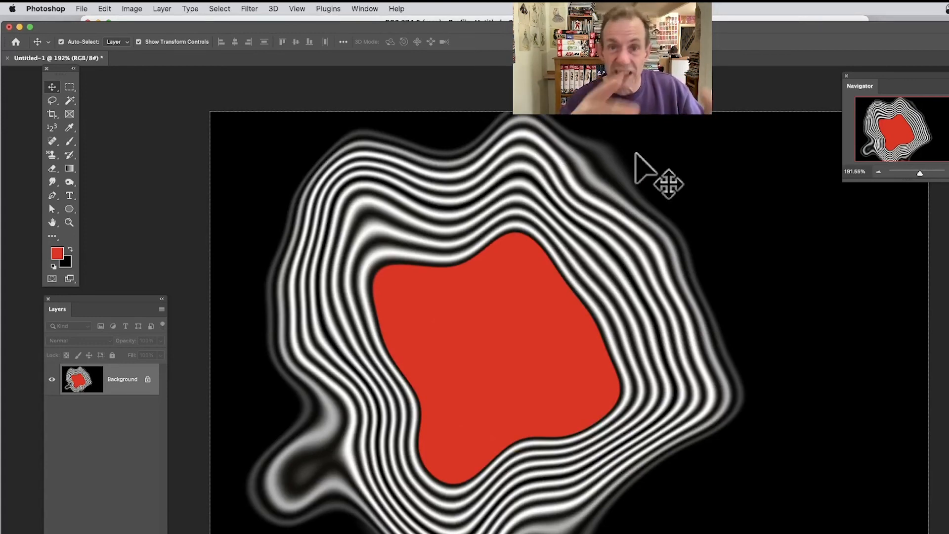
mouse_move(753, 260)
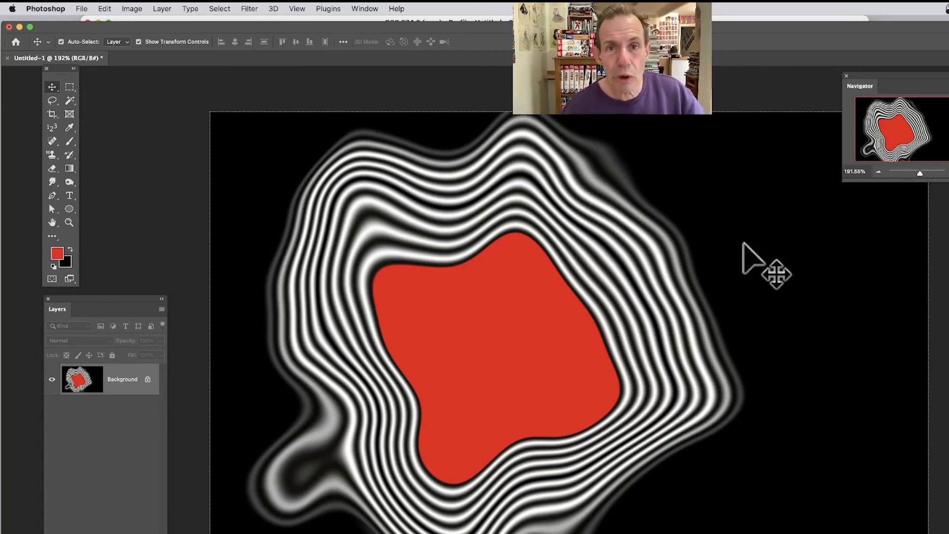
mouse_move(690, 257)
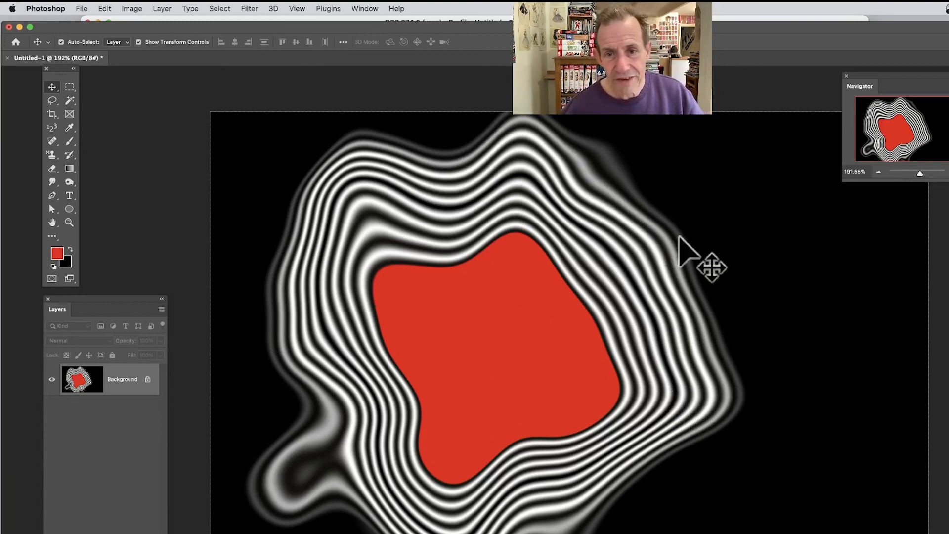
mouse_move(290, 372)
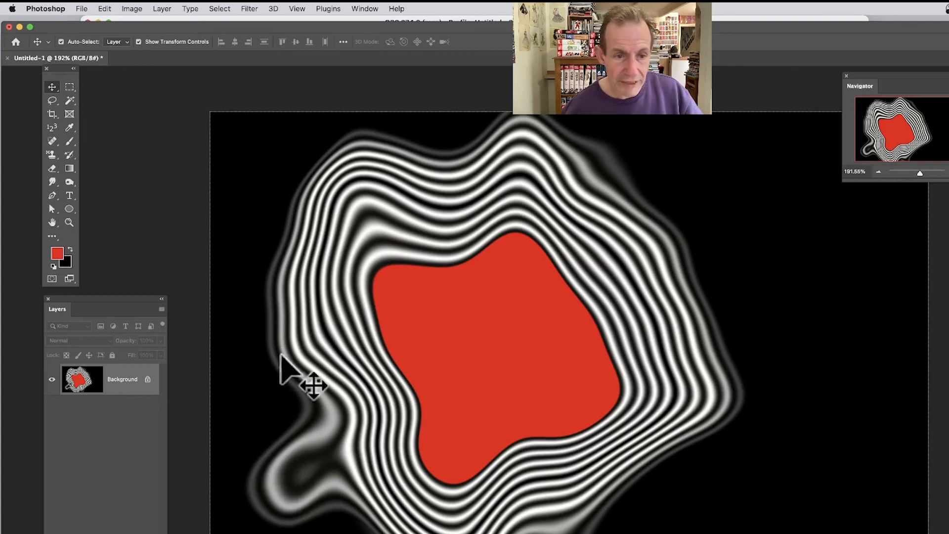
mouse_move(629, 184)
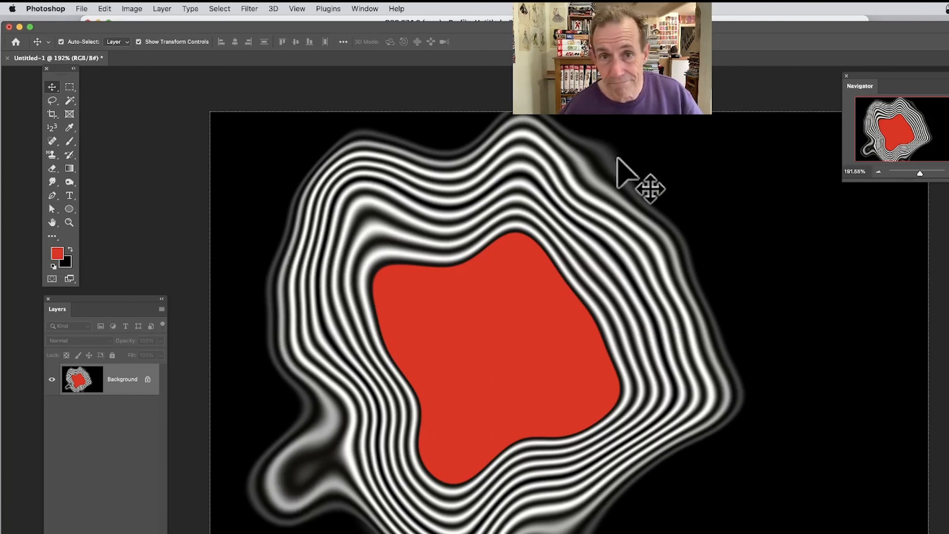
mouse_move(638, 175)
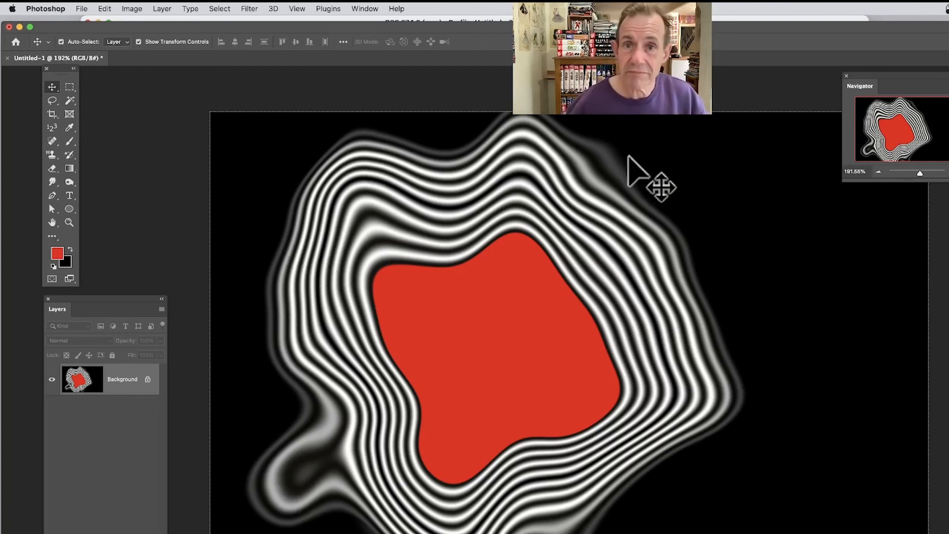